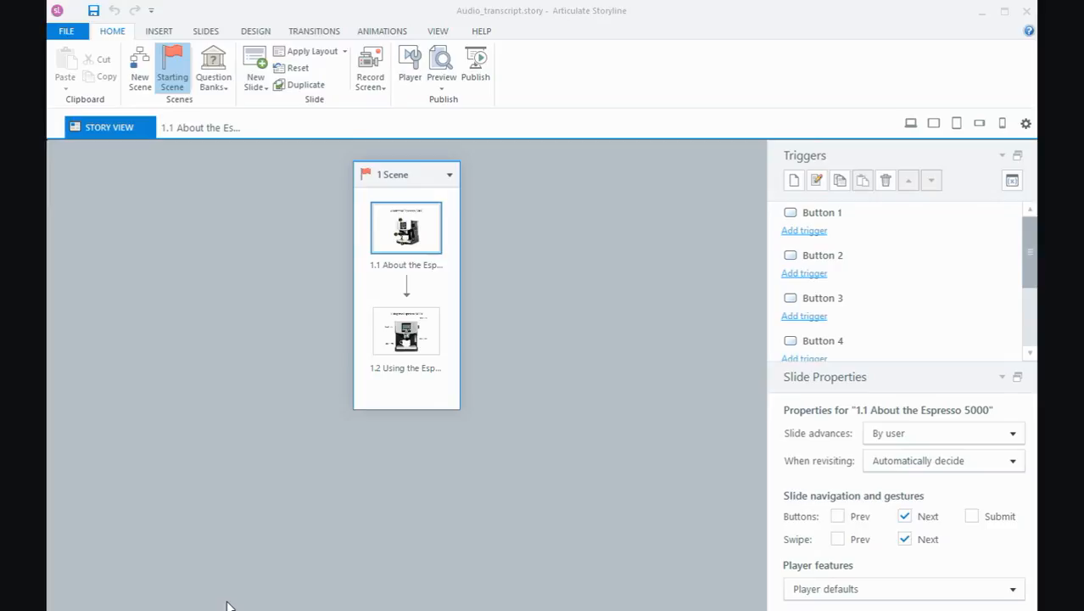
pyautogui.moveTo(279, 230)
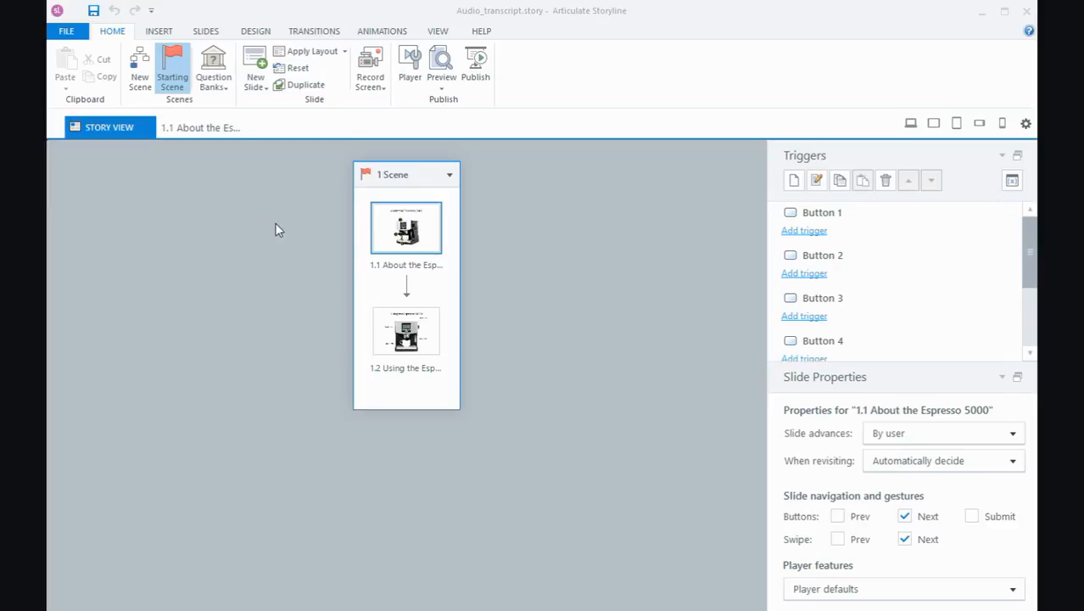
# - Open slide 1.1, About the Espresso 5000, in Slide View
pyautogui.doubleClick(406, 227)
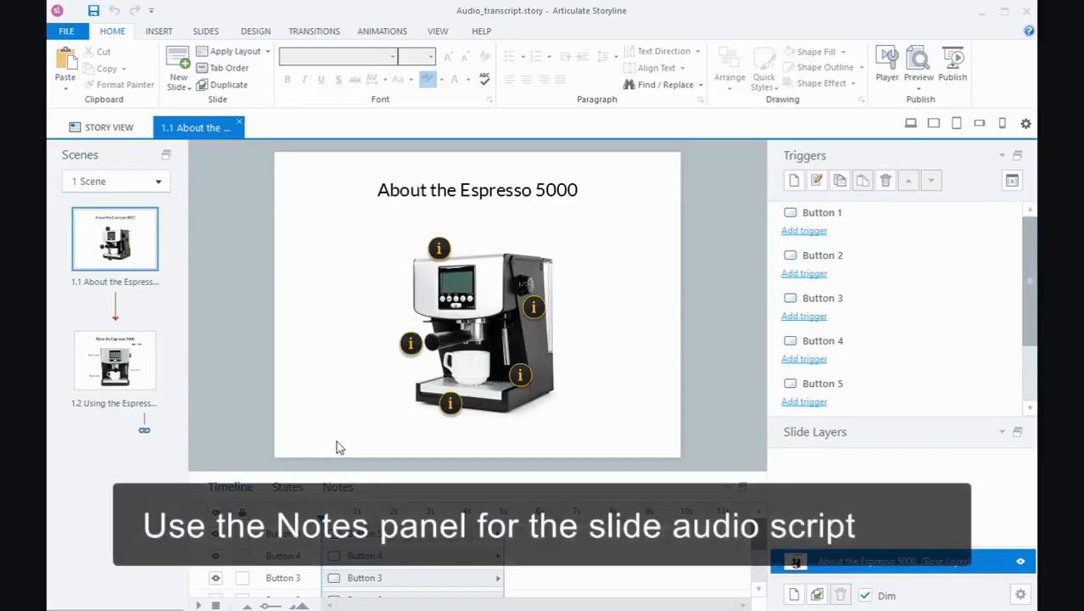
# - View slide 1.1's audio script in Notes, then open slide 1.2 Using the Espresso 5000
pyautogui.click(338, 487)
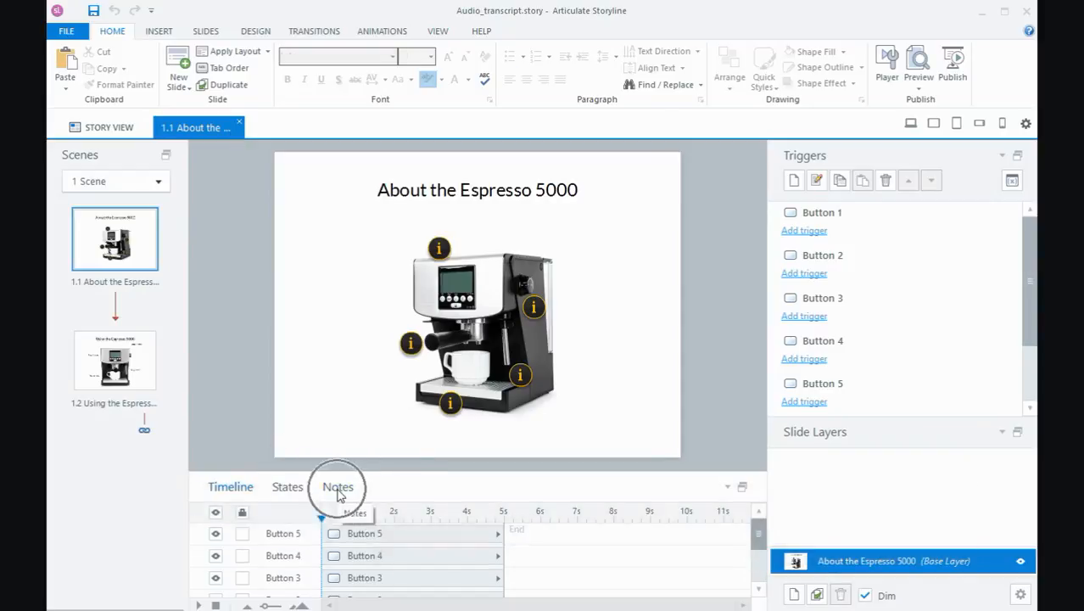
pyautogui.click(337, 487)
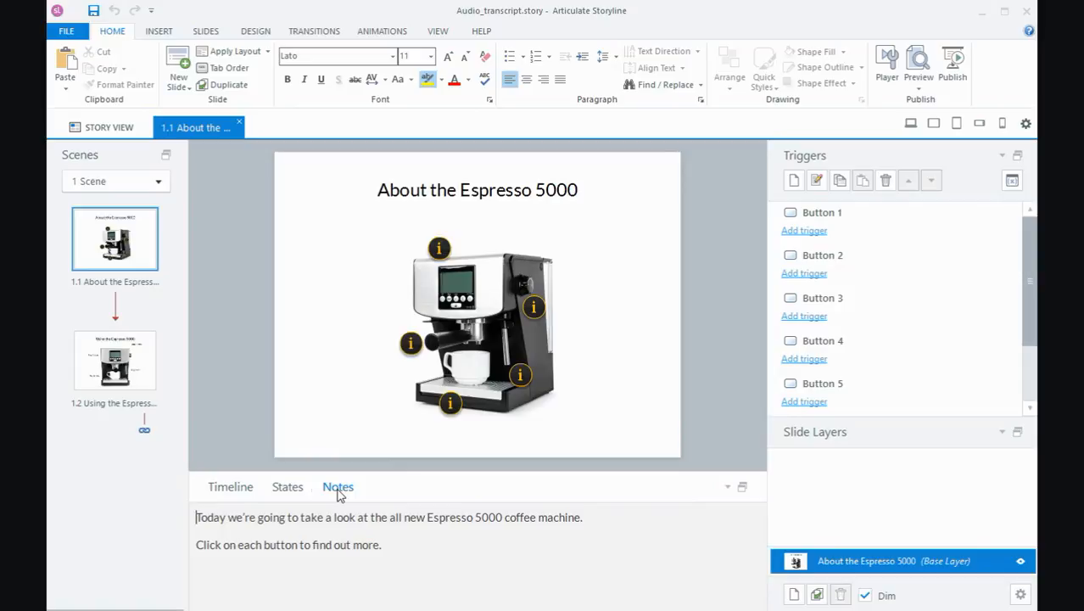
pyautogui.click(115, 361)
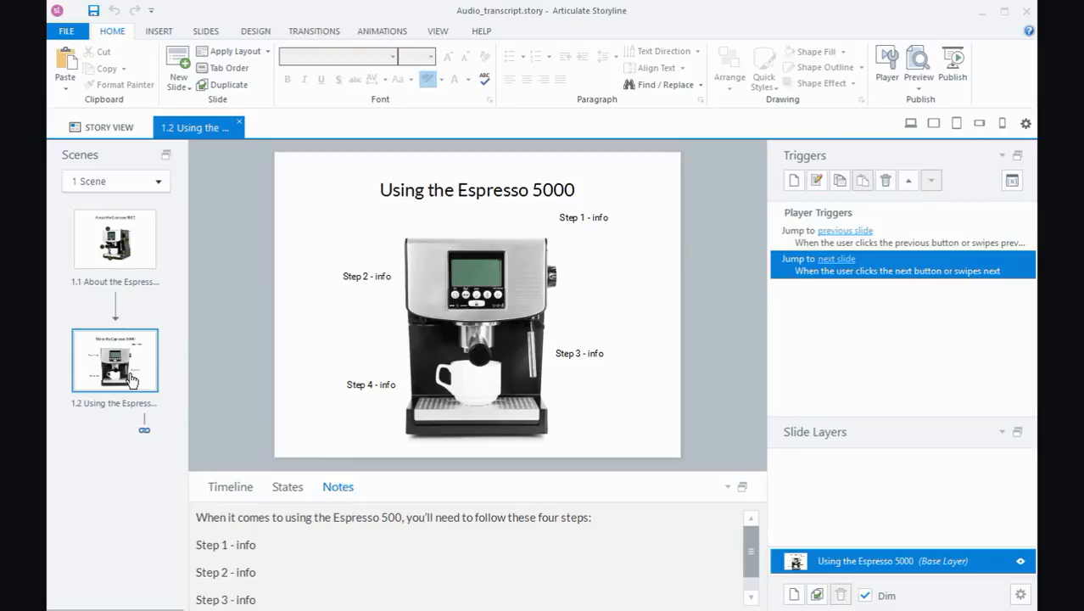
pyautogui.moveTo(503, 251)
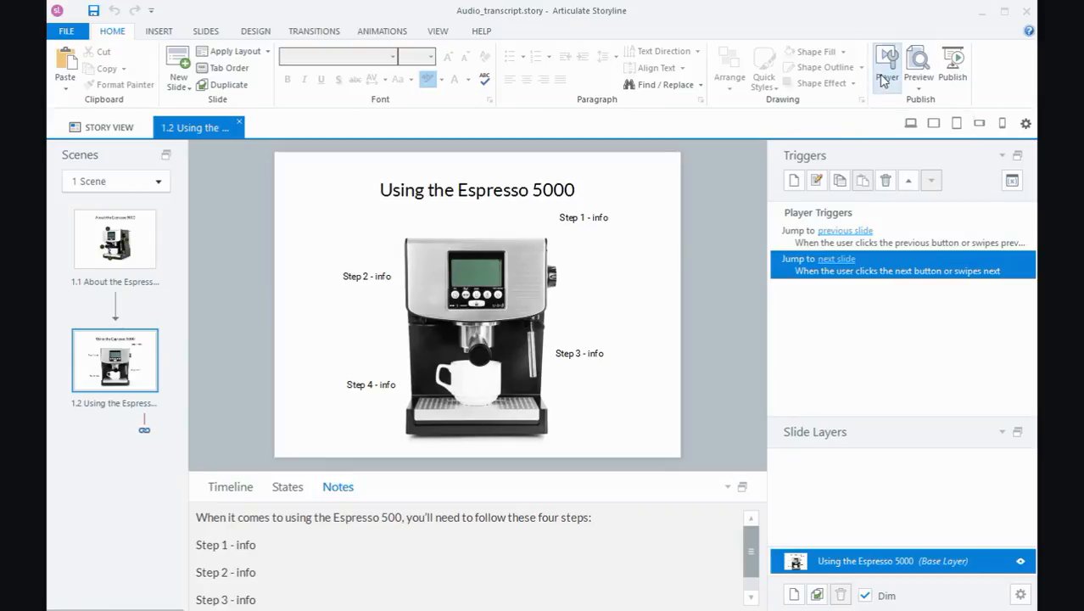
# - Turn on Notes in the course player's Player Tabs list
pyautogui.click(889, 63)
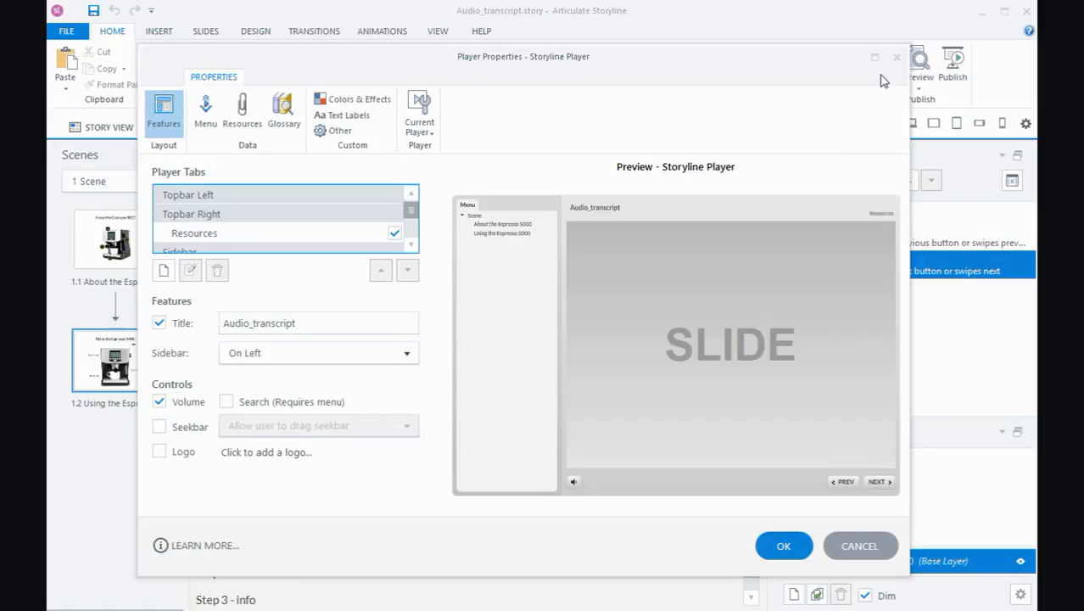
pyautogui.moveTo(416, 249)
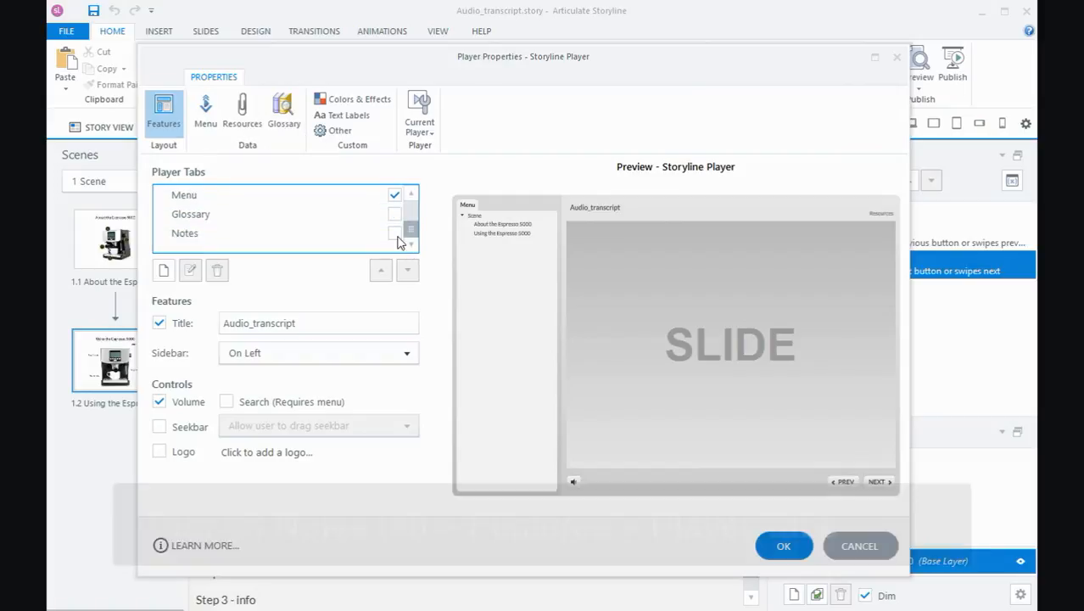
pyautogui.click(391, 233)
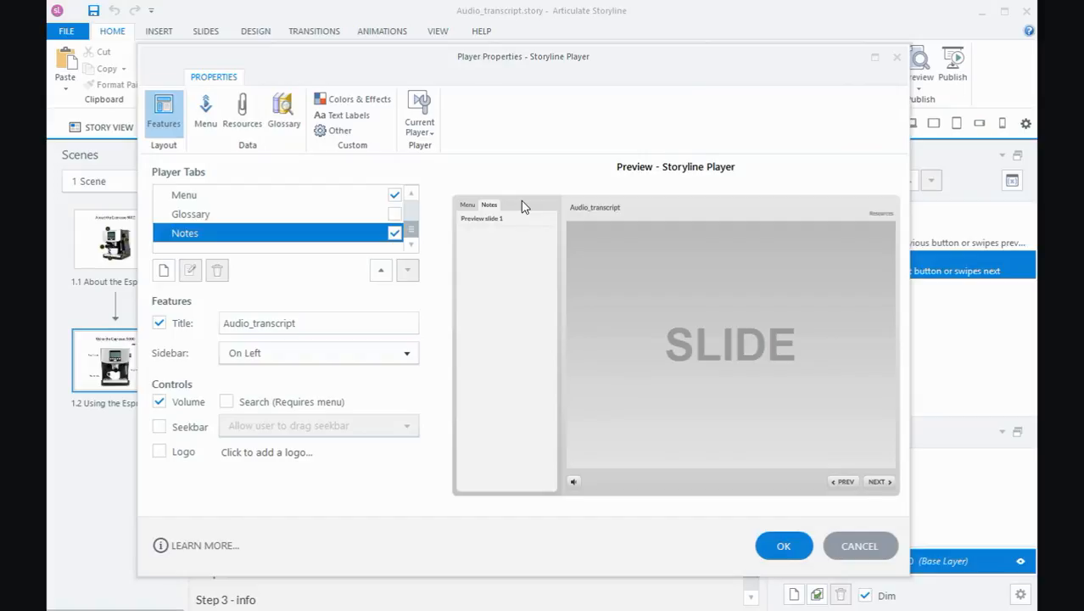
pyautogui.moveTo(513, 251)
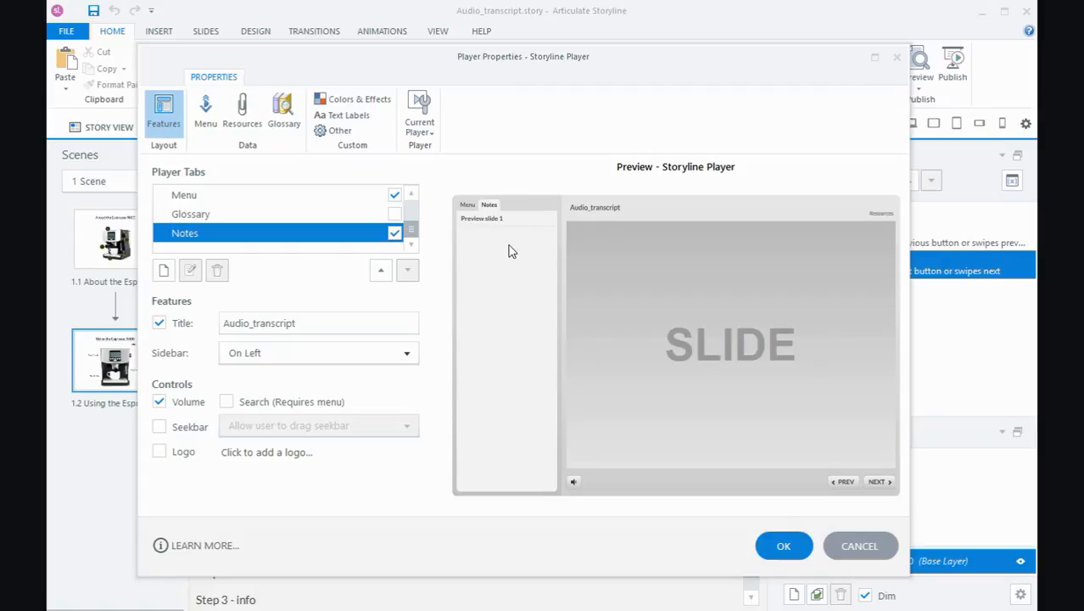
pyautogui.moveTo(520, 267)
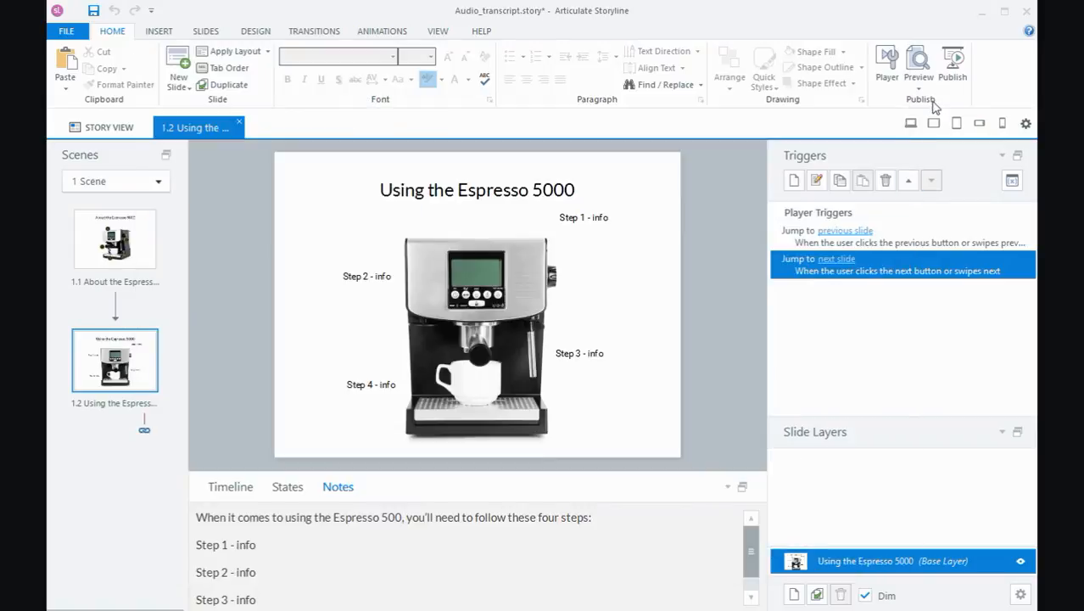
pyautogui.click(918, 59)
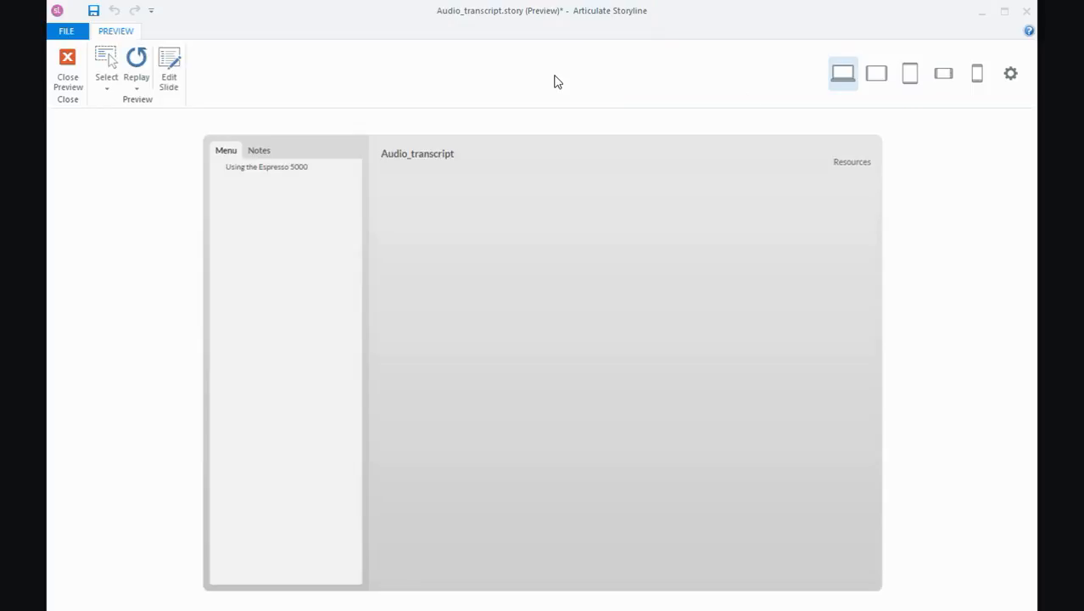
pyautogui.click(259, 150)
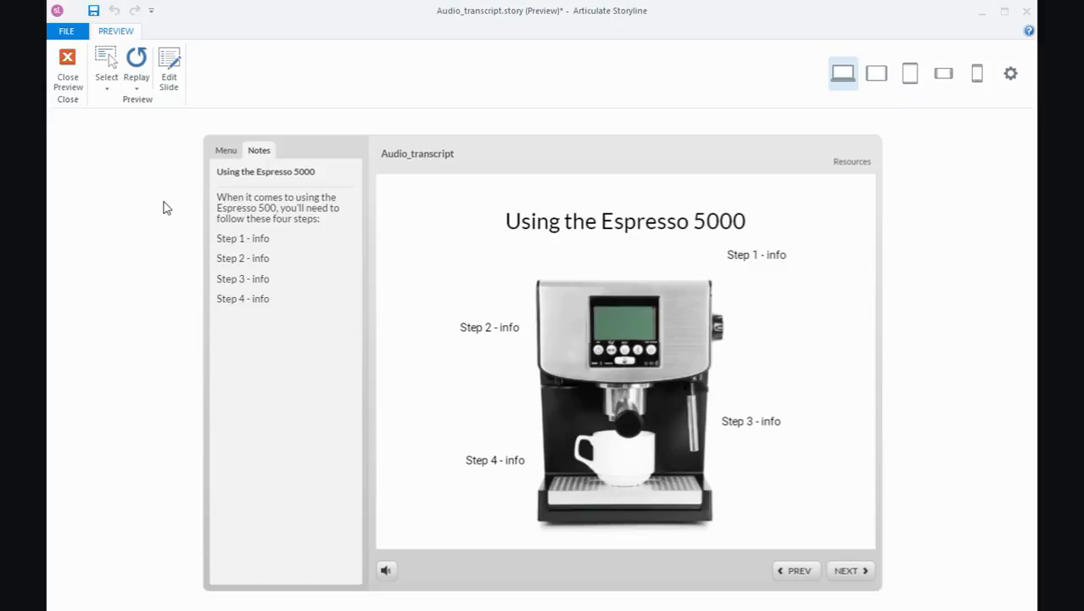
pyautogui.moveTo(321, 212)
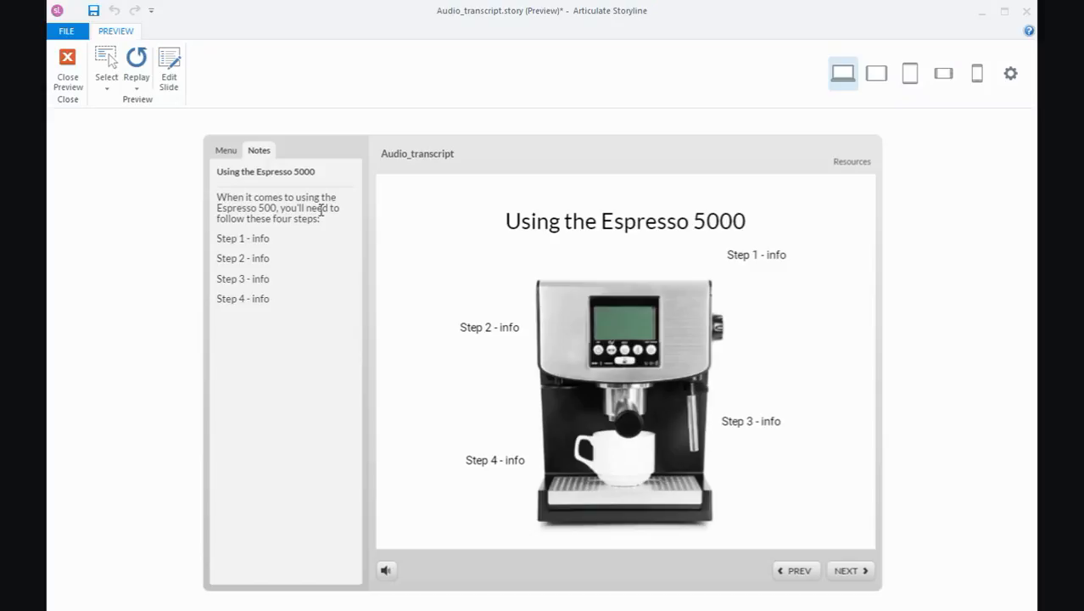
pyautogui.click(259, 150)
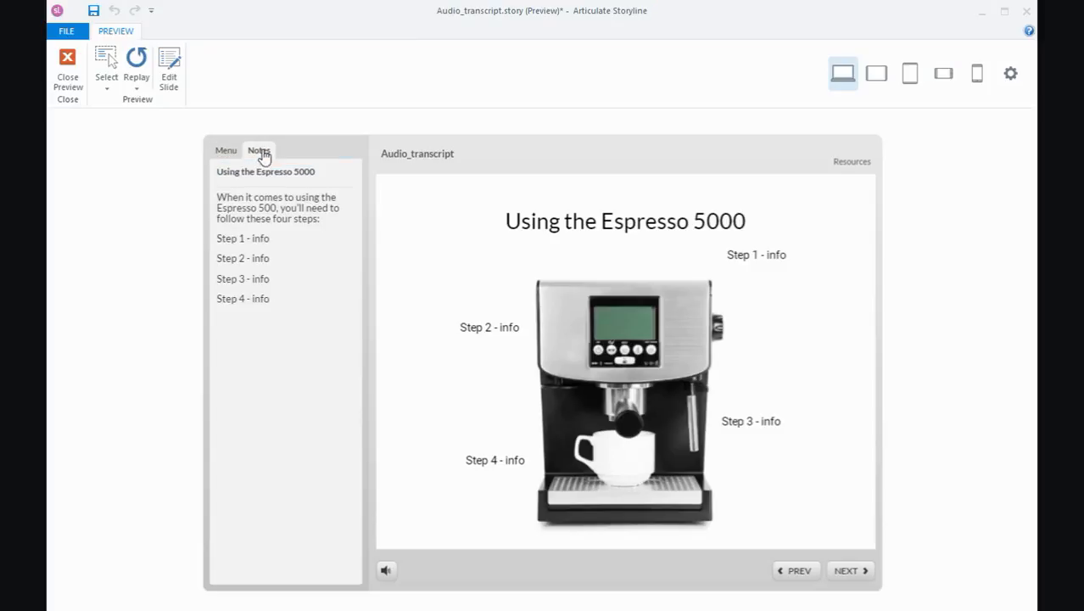
pyautogui.moveTo(403, 174)
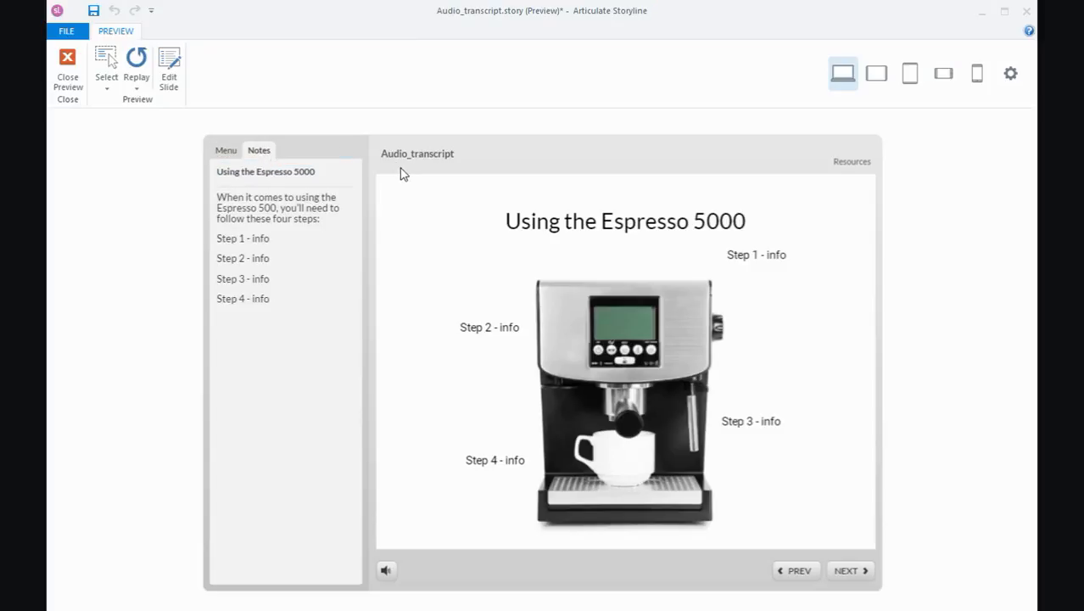
pyautogui.moveTo(578, 231)
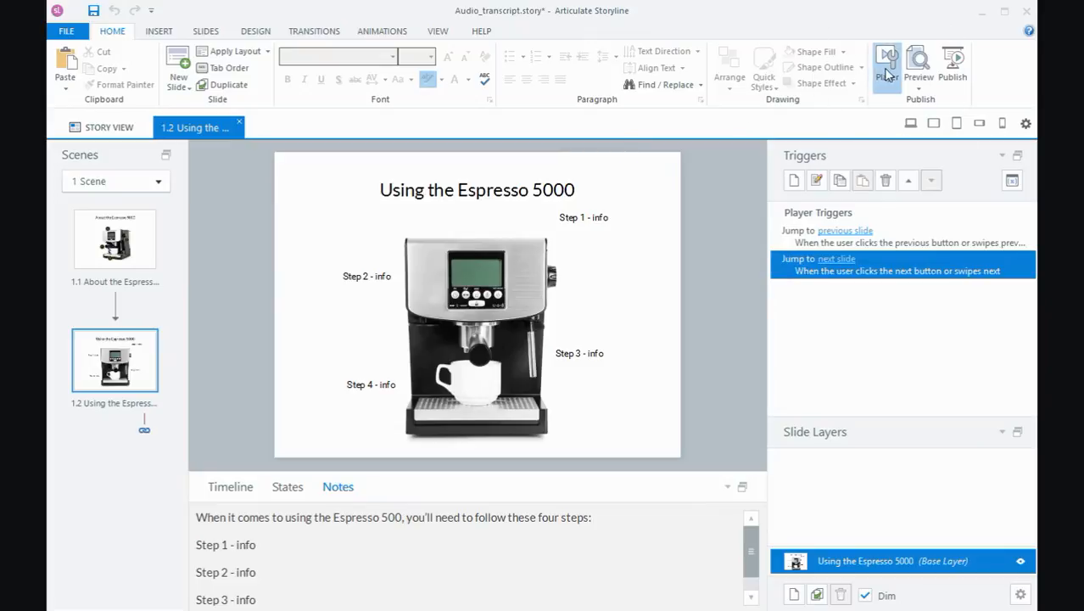
# - Reopen player properties on the Text Labels page
pyautogui.click(887, 61)
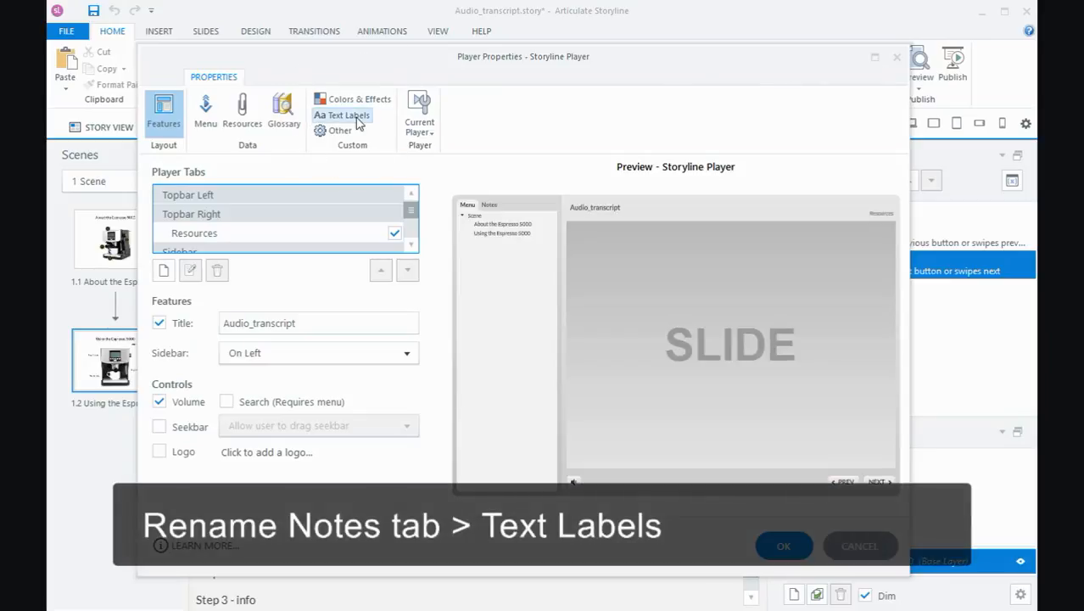
pyautogui.click(341, 114)
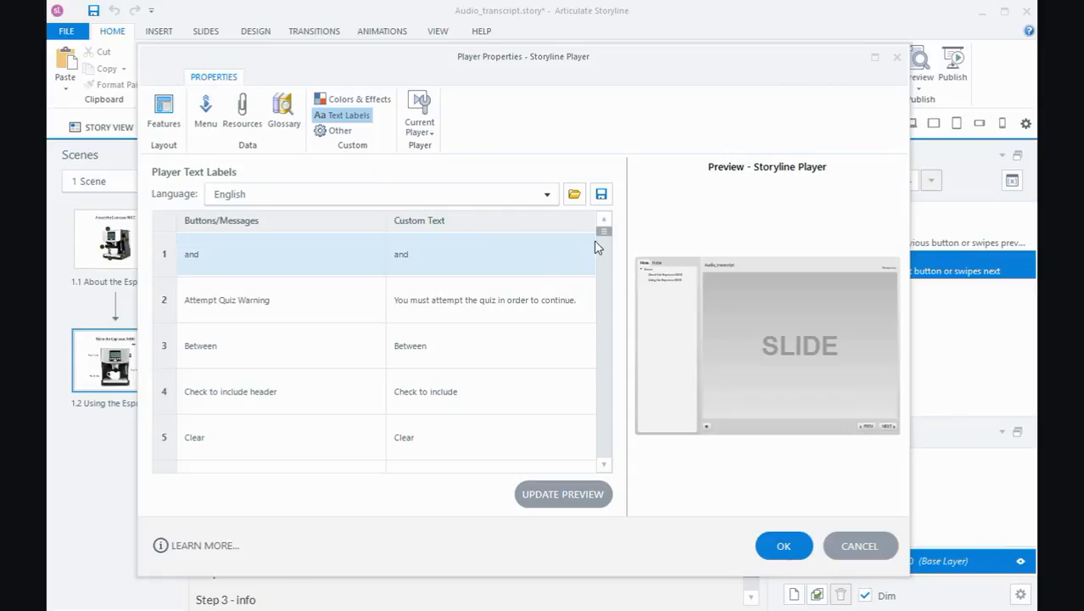
# - Set the Notes Tab custom text to 'Audio script' and update the player preview
pyautogui.scroll(-3)
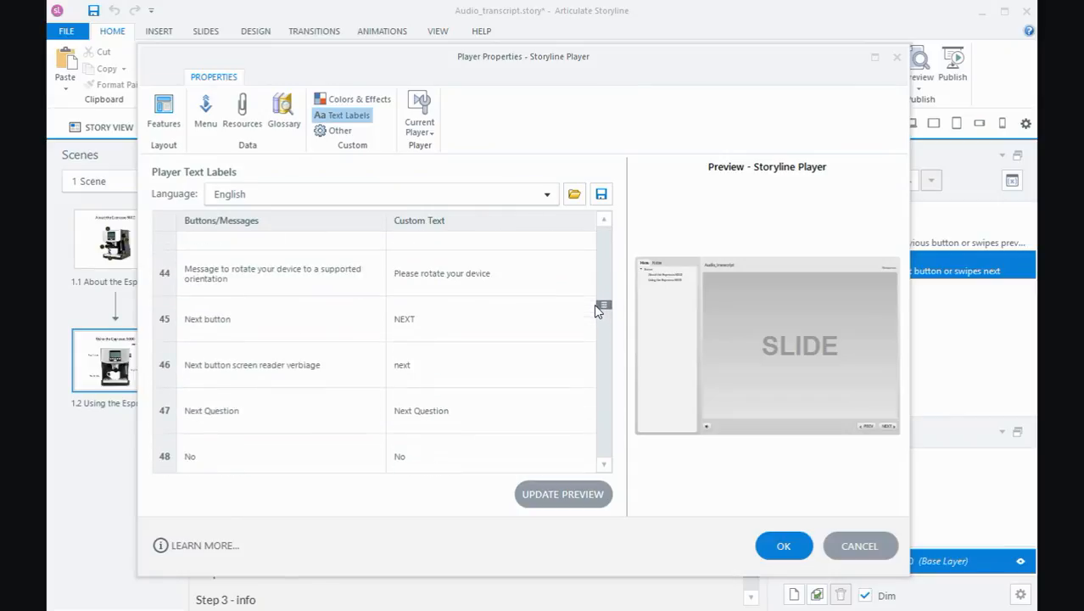
pyautogui.scroll(-3)
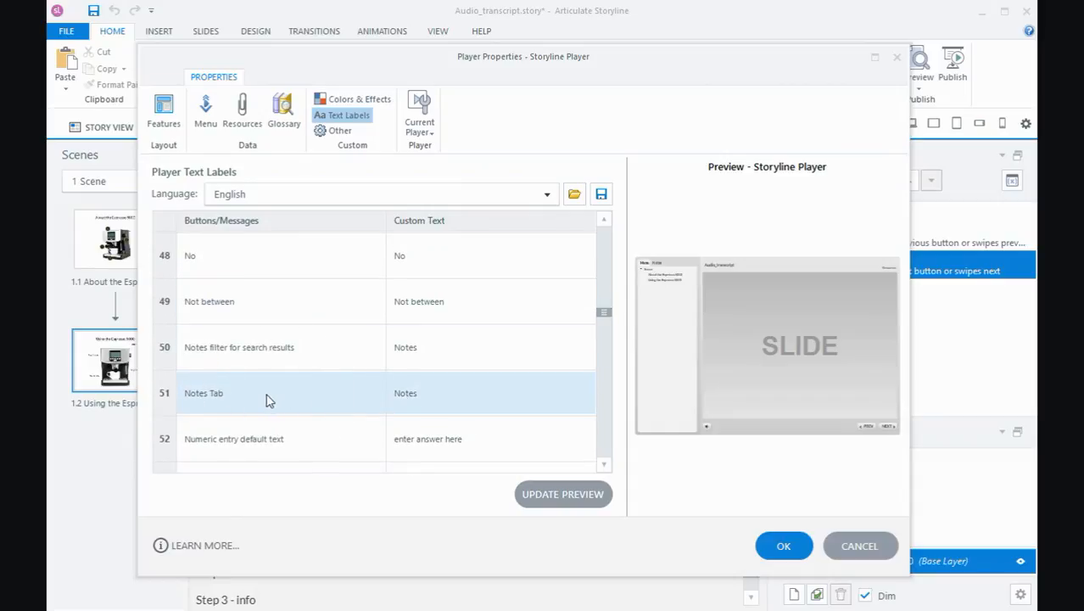
pyautogui.click(247, 389)
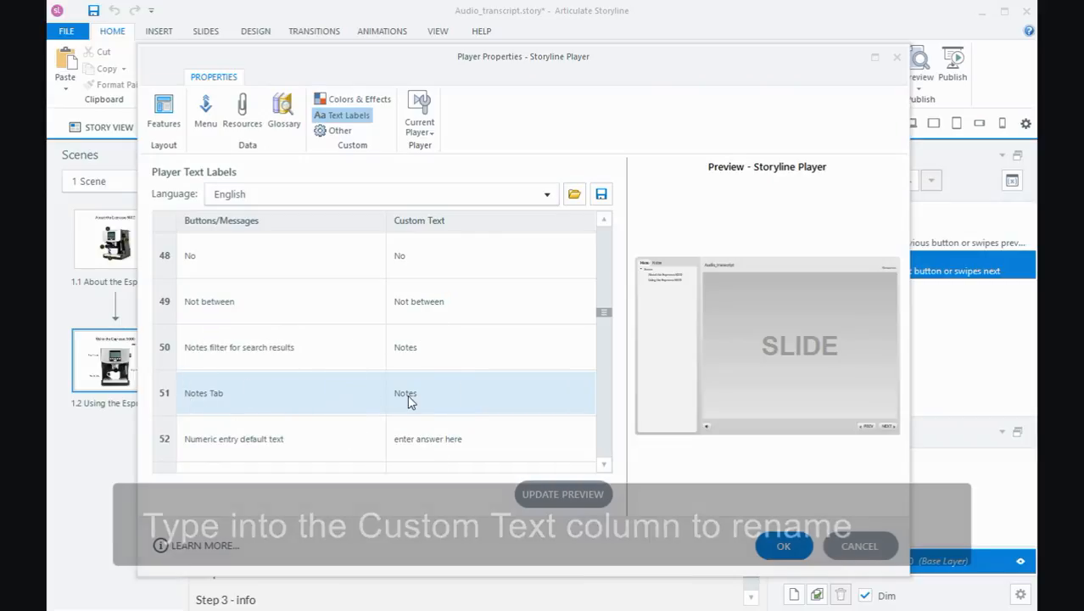
pyautogui.click(410, 392)
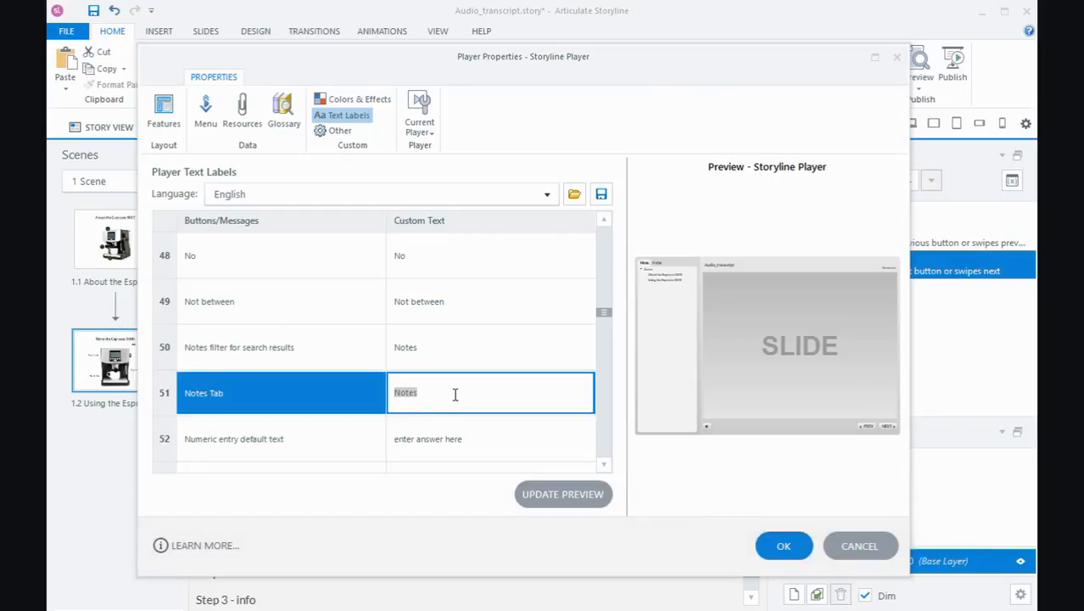
pyautogui.write('Audio')
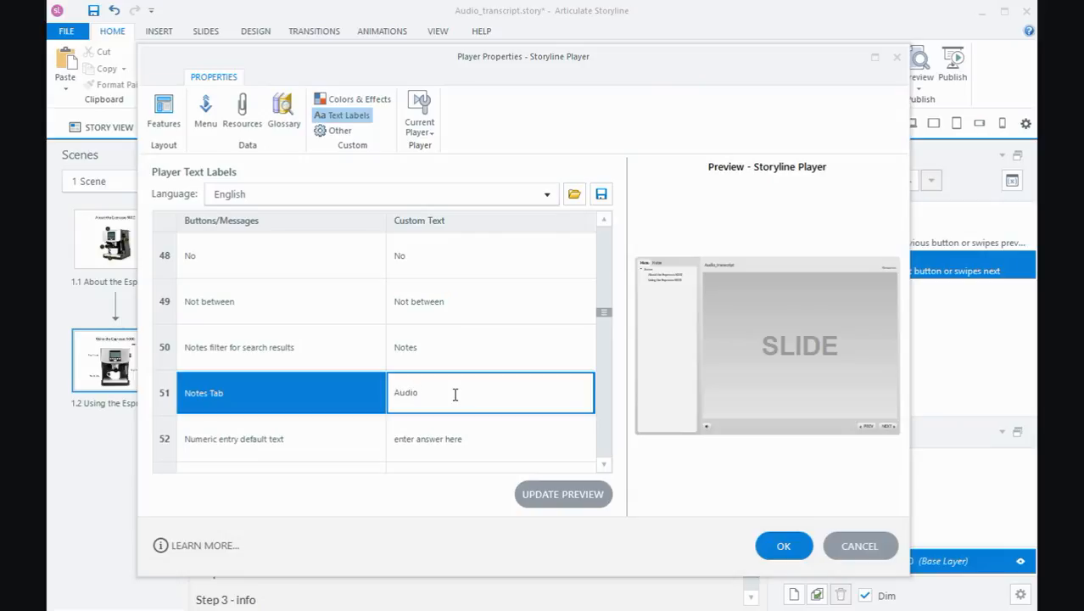
pyautogui.write('script')
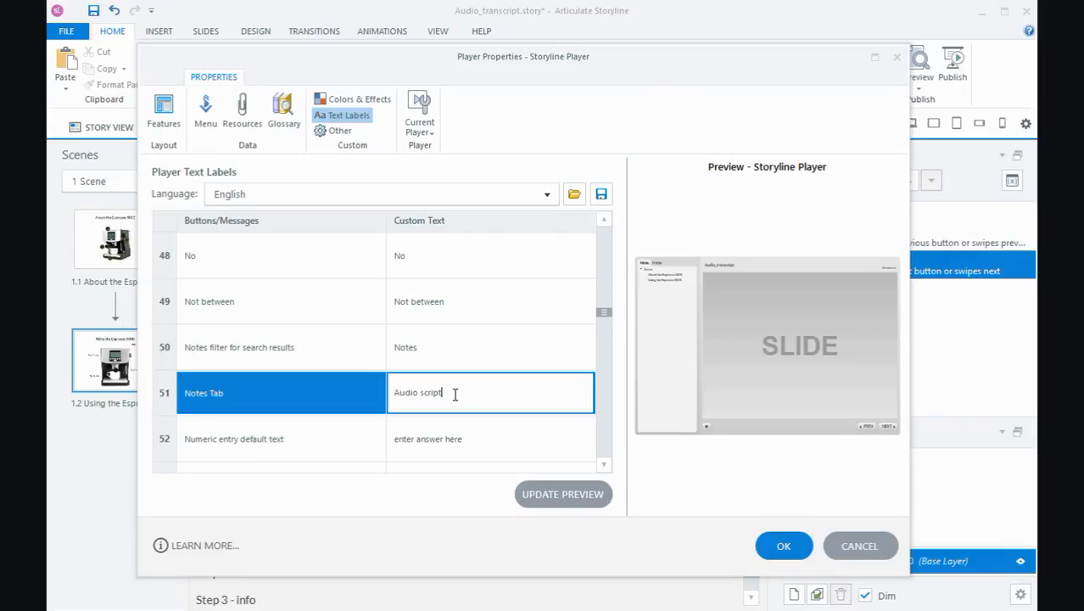
pyautogui.moveTo(459, 396)
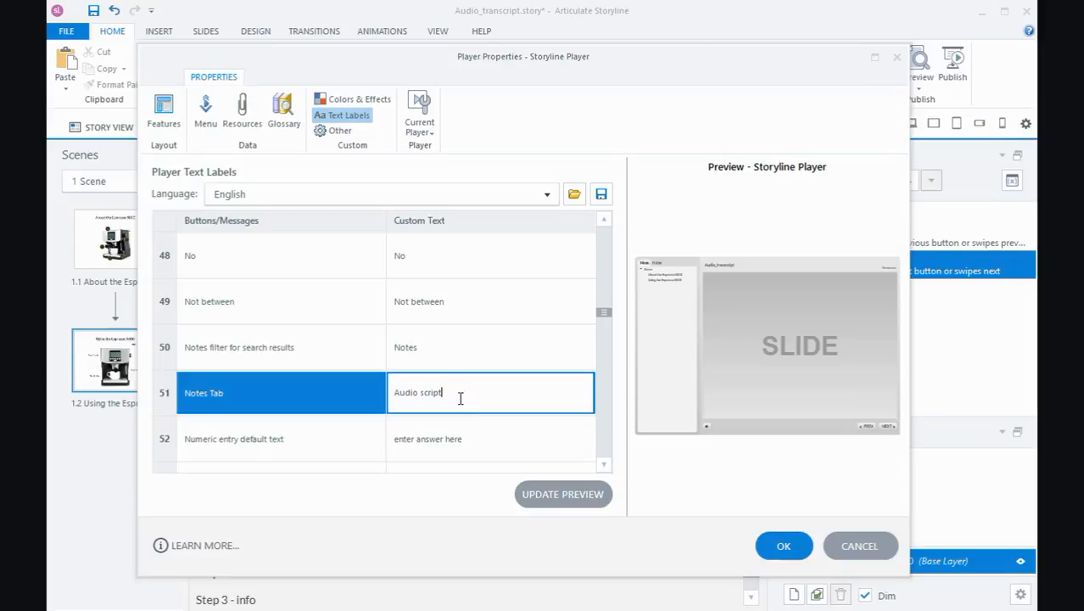
pyautogui.click(563, 494)
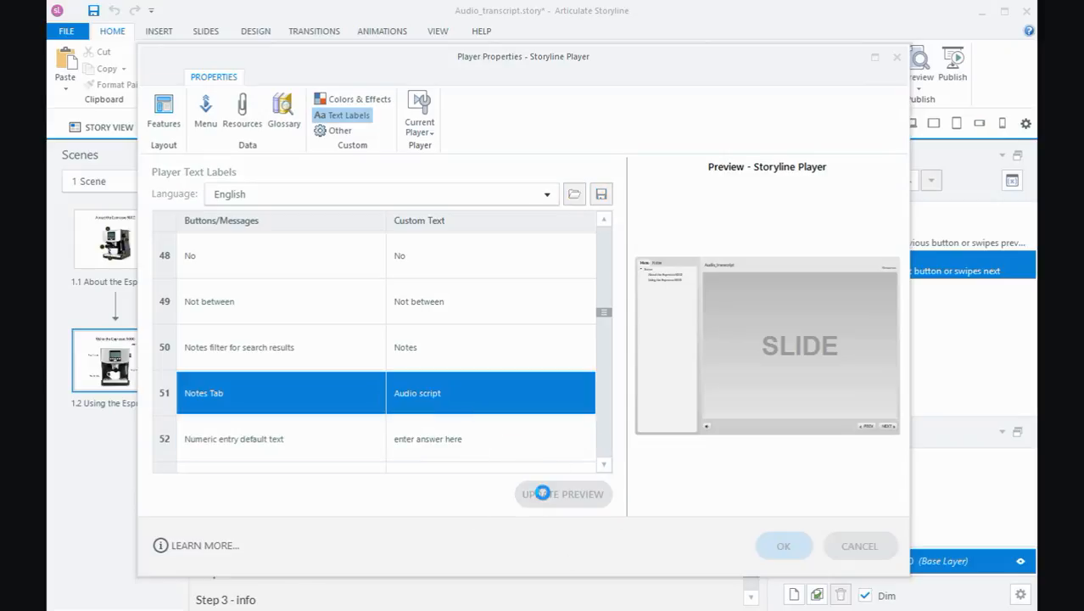
pyautogui.click(563, 493)
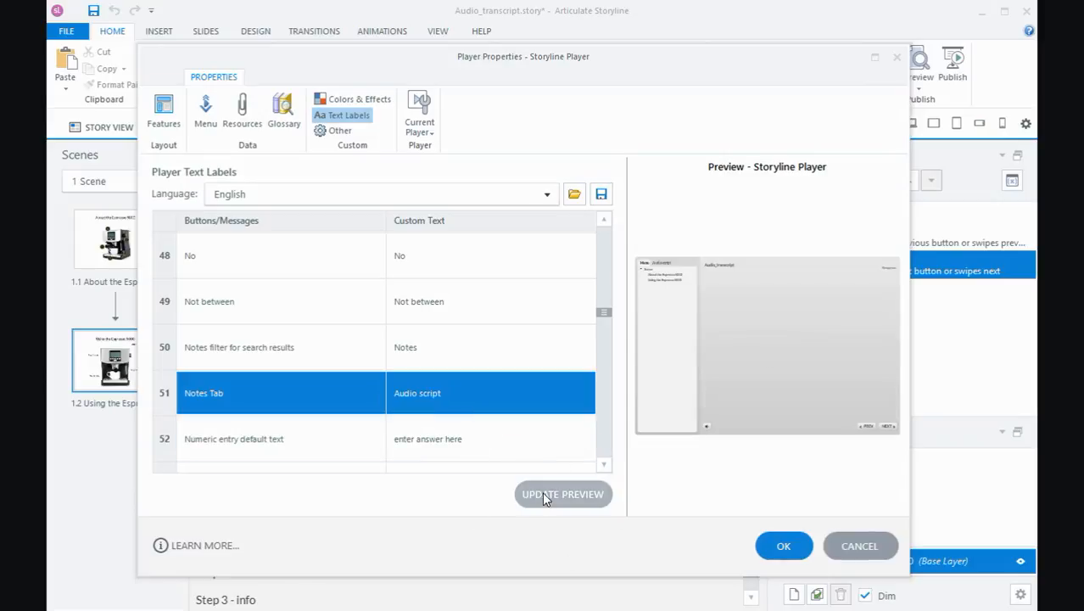
pyautogui.click(563, 494)
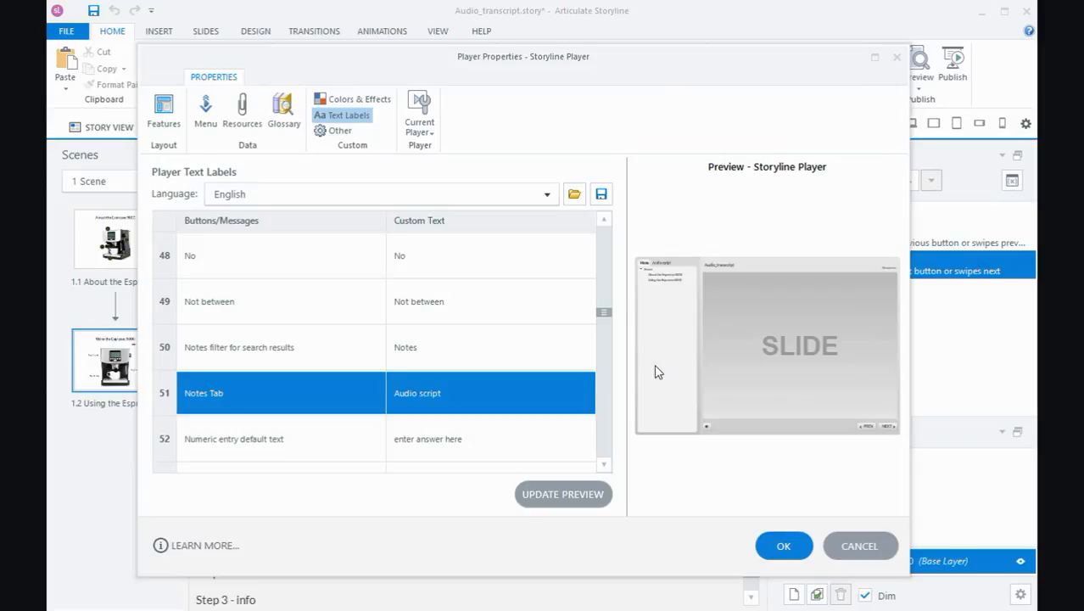
pyautogui.moveTo(664, 273)
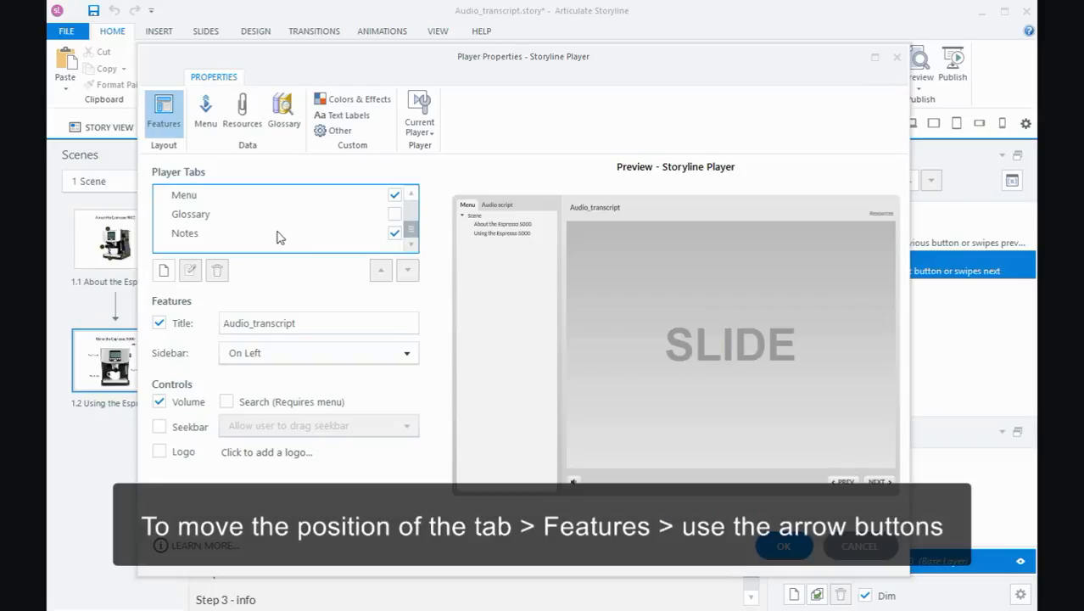
# - Move the Notes tab above Menu into the Topbar Left group
pyautogui.click(185, 233)
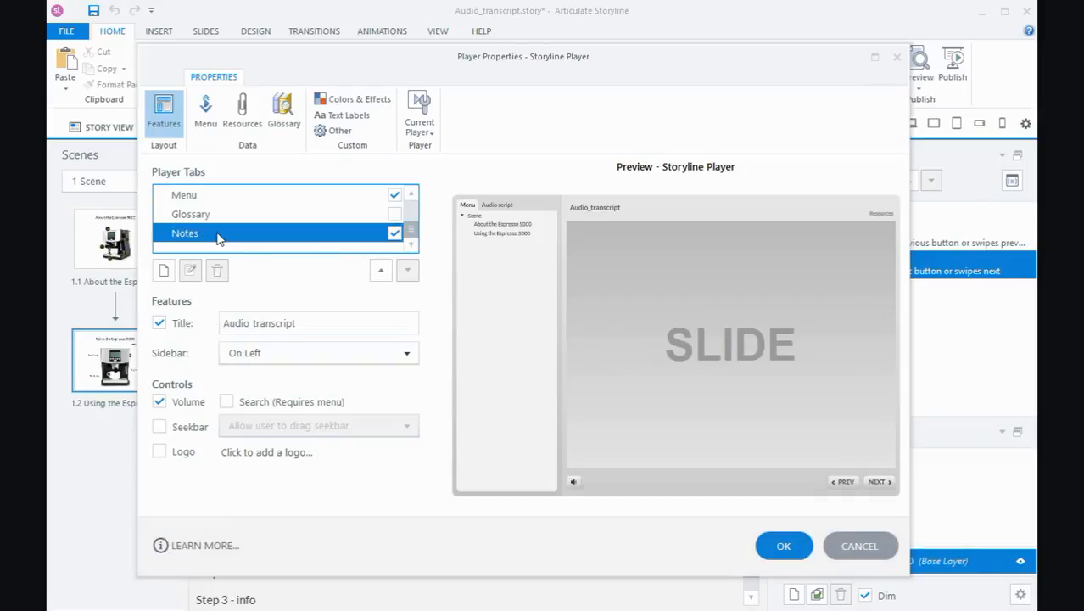
pyautogui.moveTo(380, 270)
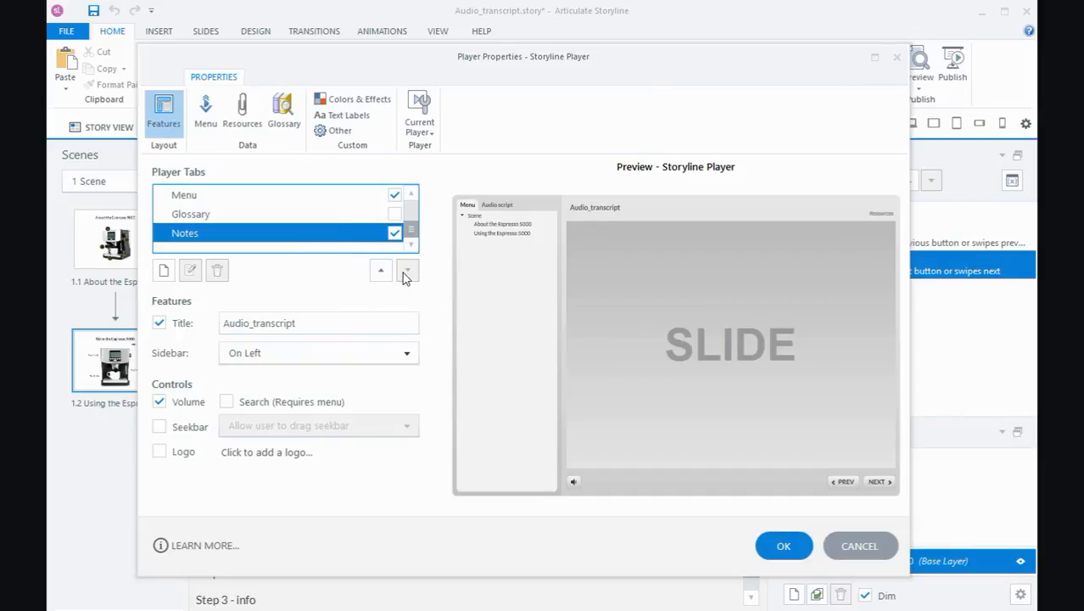
pyautogui.moveTo(380, 269)
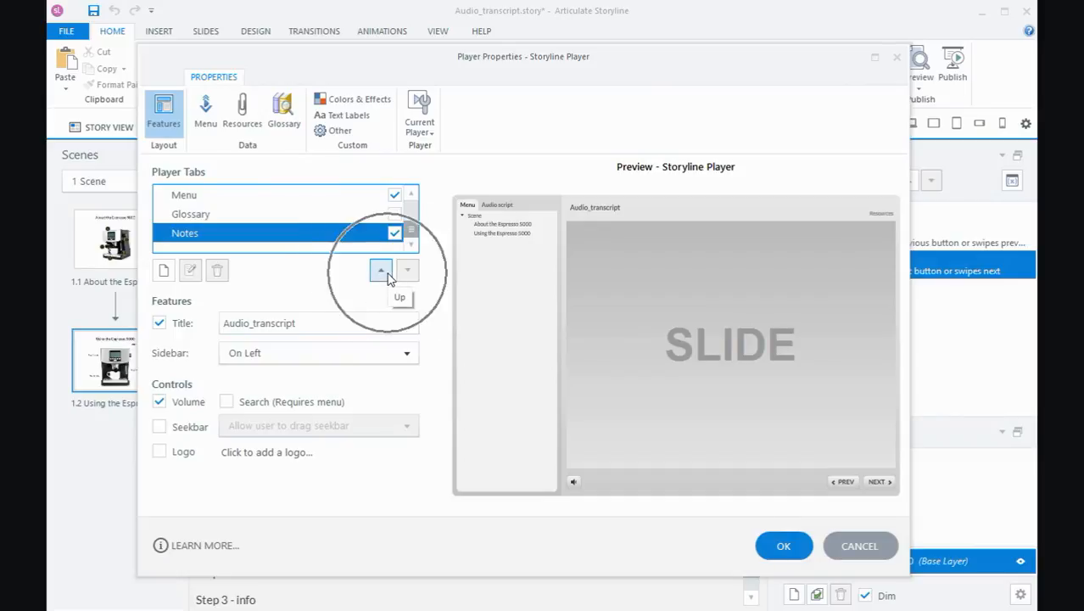
pyautogui.click(380, 269)
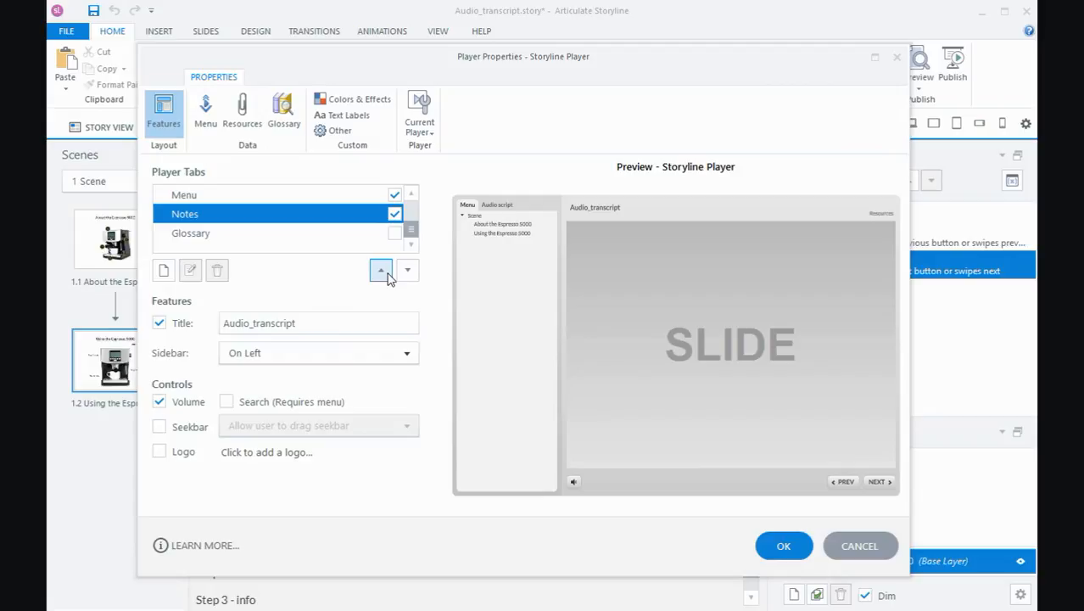
pyautogui.click(380, 269)
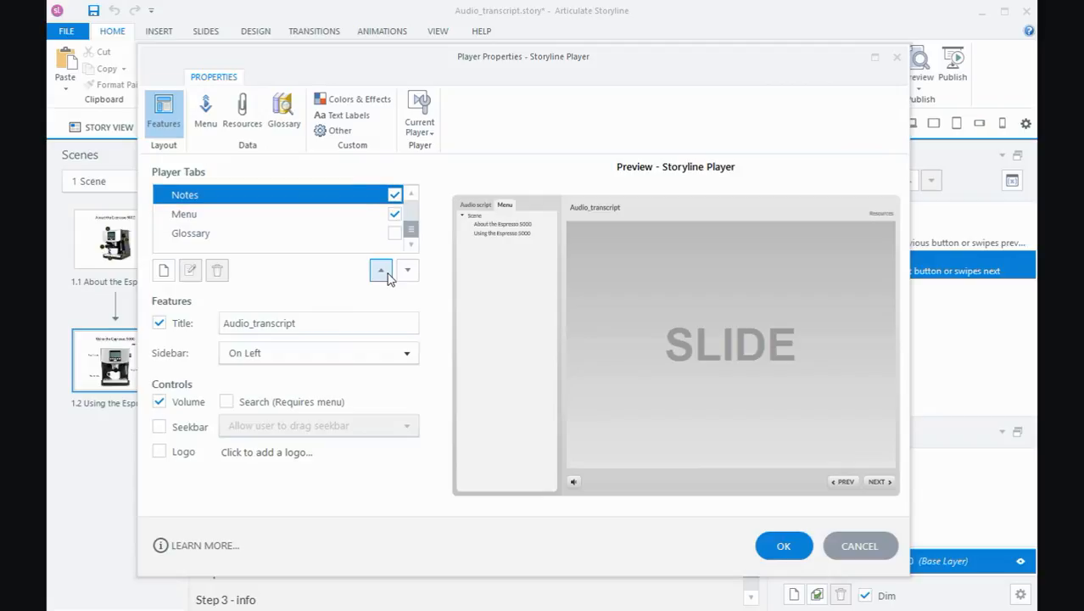
pyautogui.click(406, 270)
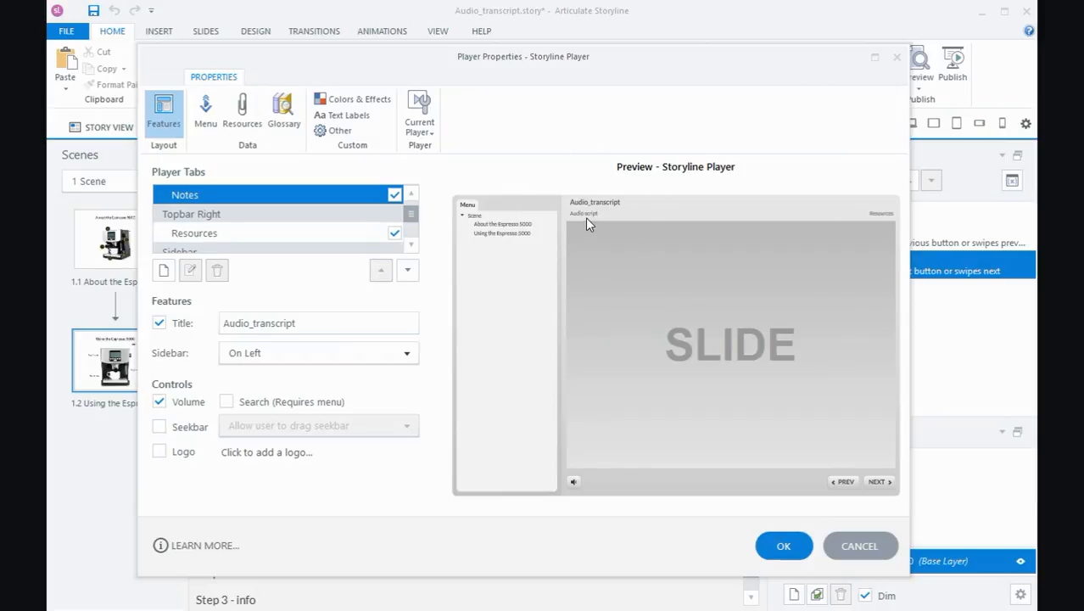
pyautogui.moveTo(551, 242)
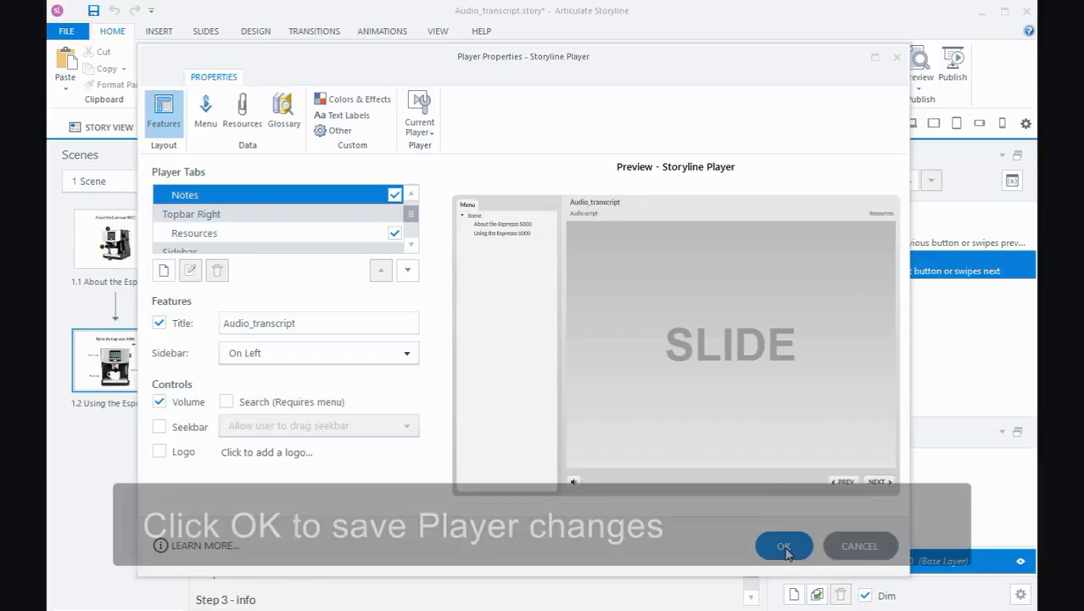
# - Save the player settings and preview the entire project
pyautogui.click(783, 546)
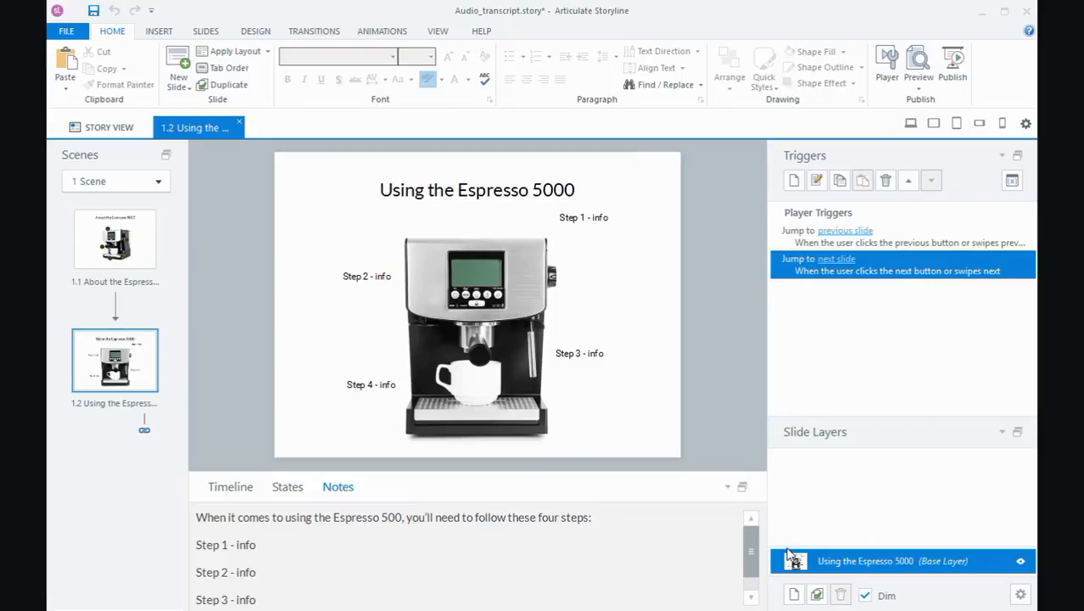
pyautogui.click(917, 64)
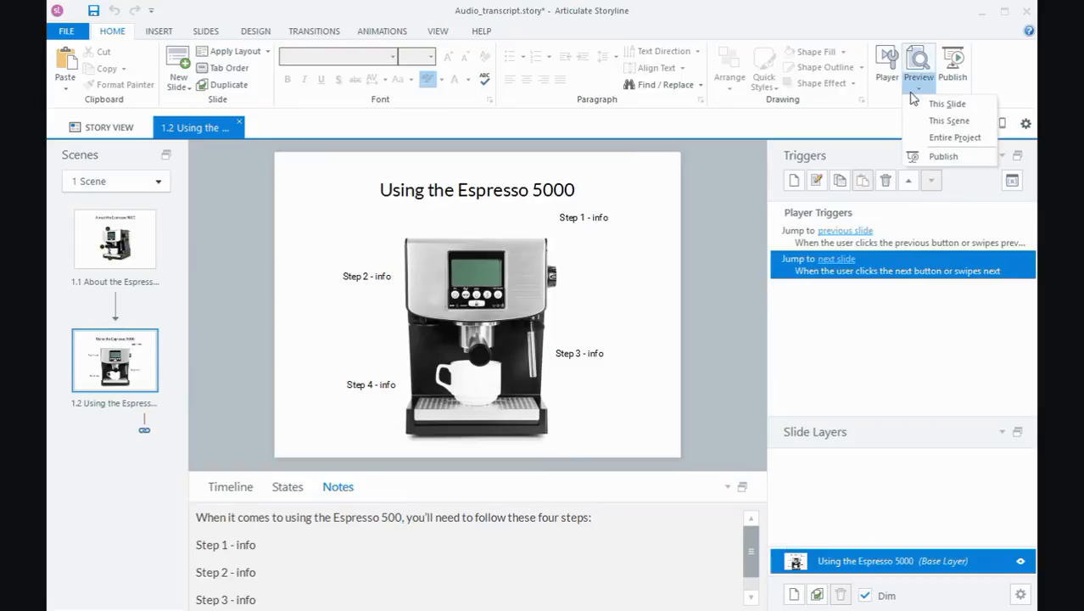
pyautogui.click(947, 103)
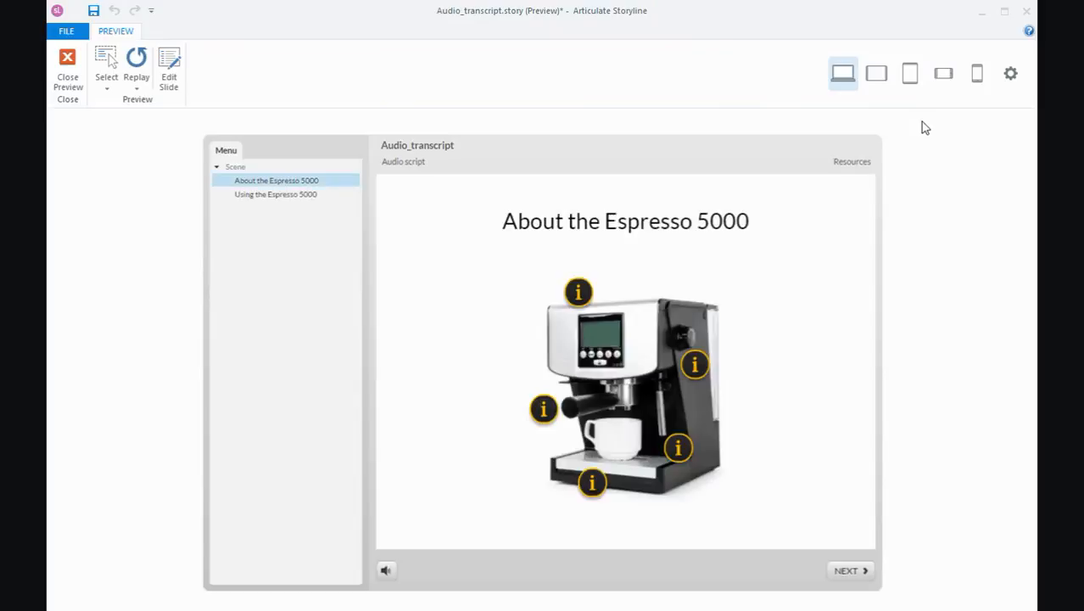
pyautogui.moveTo(415, 168)
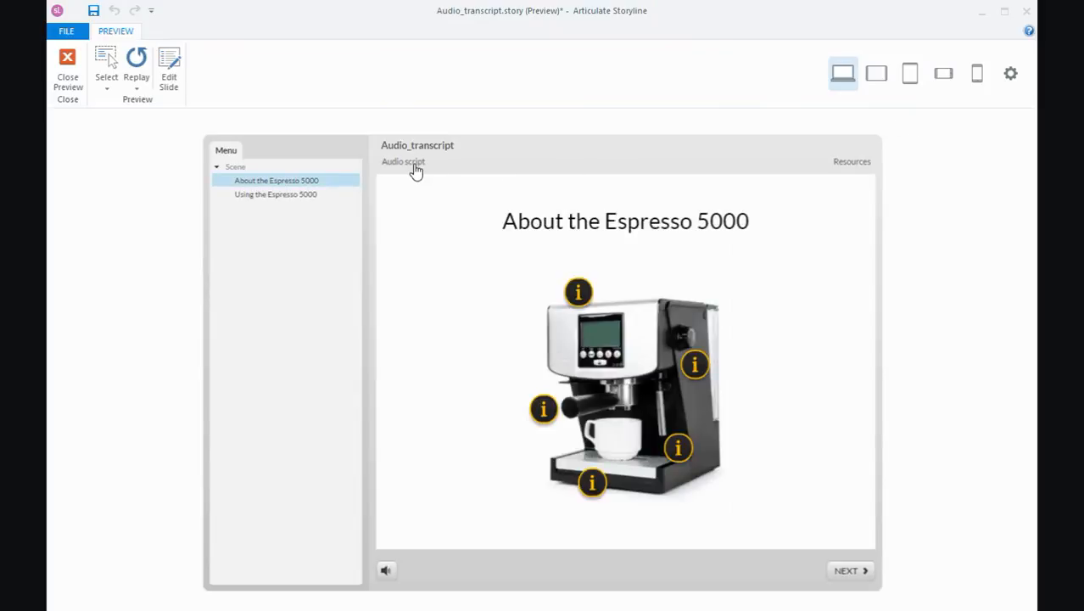
# - Check the Audio script transcript on About and Using the Espresso 5000 slides
pyautogui.click(402, 161)
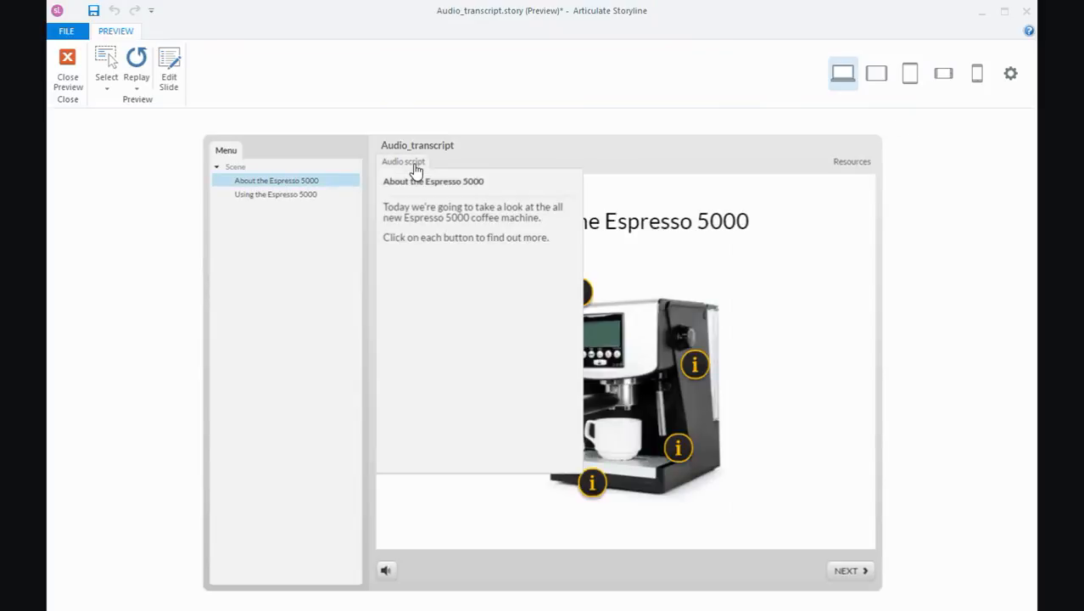
pyautogui.moveTo(352, 299)
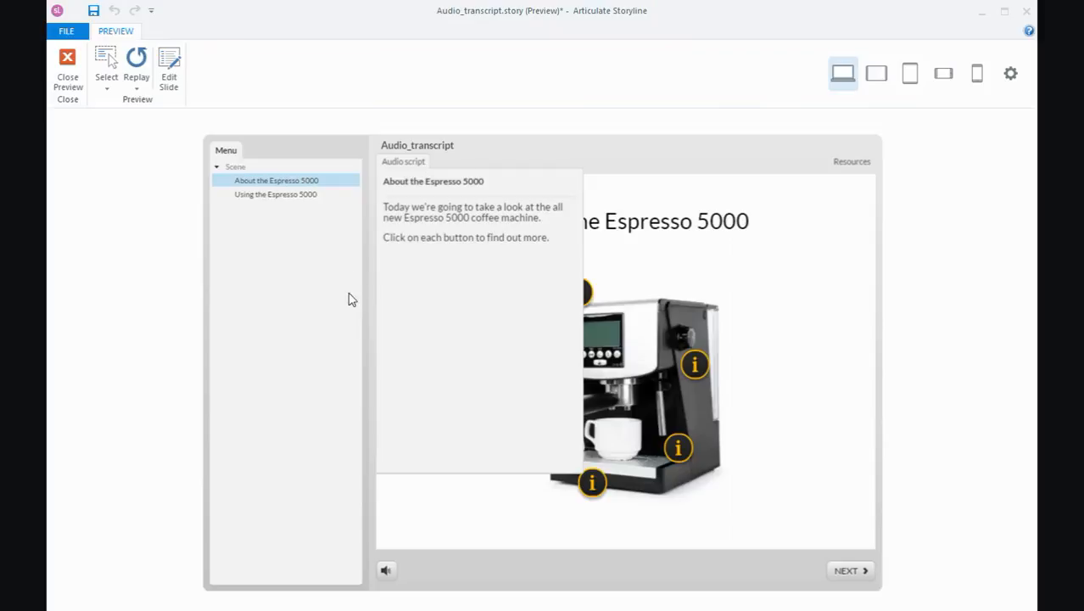
pyautogui.click(847, 570)
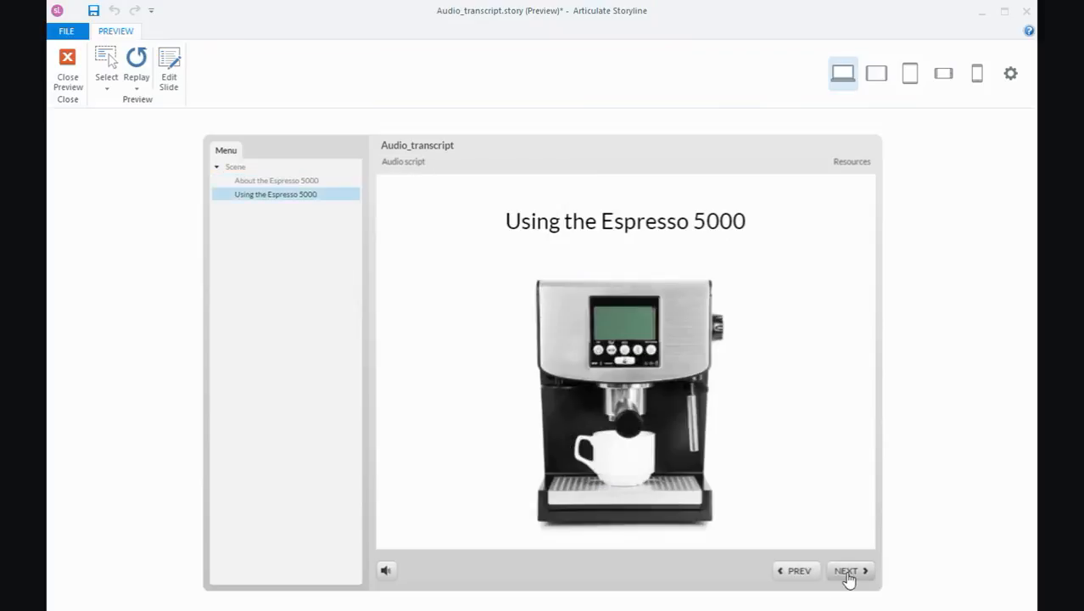
pyautogui.click(849, 570)
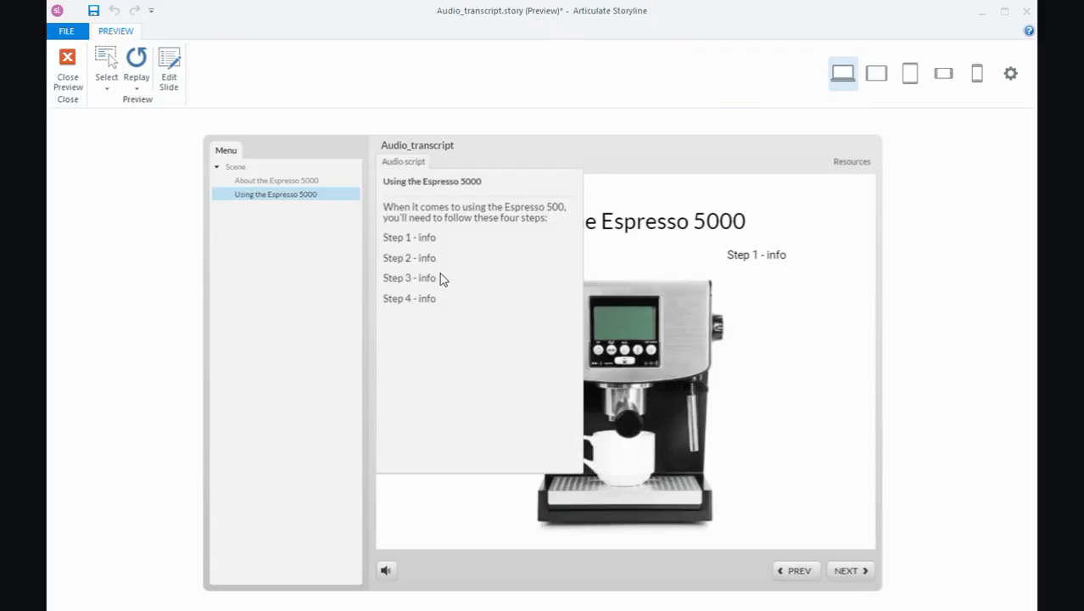
pyautogui.moveTo(481, 295)
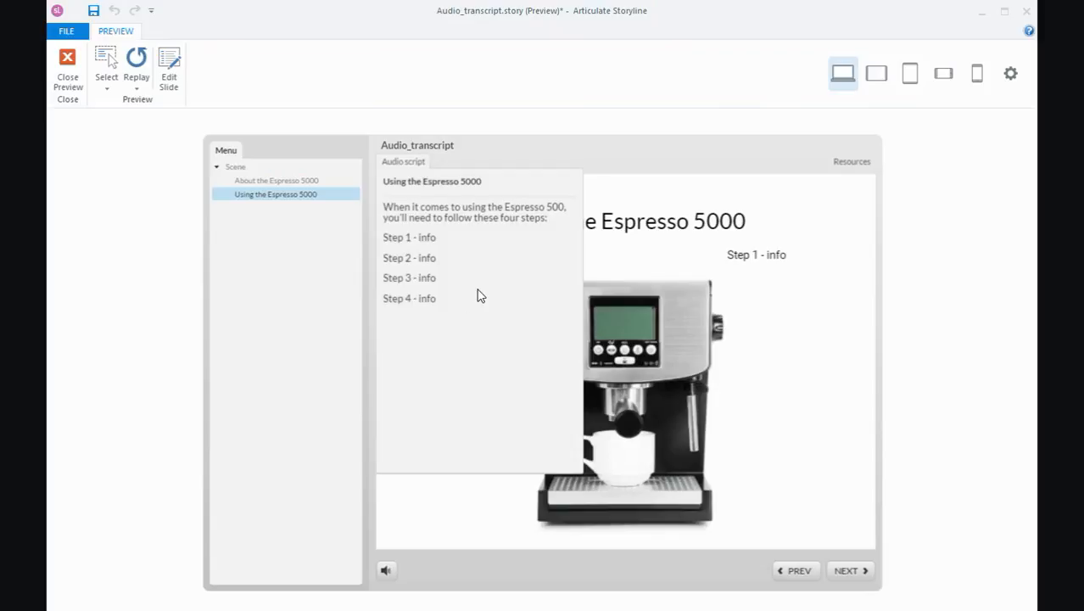
pyautogui.click(409, 277)
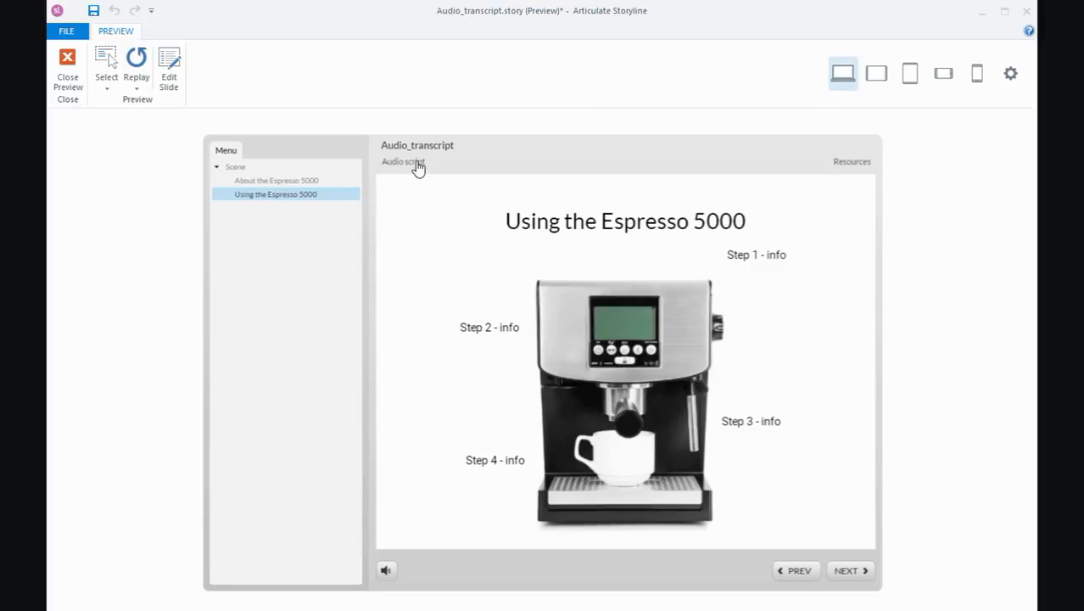
pyautogui.click(403, 161)
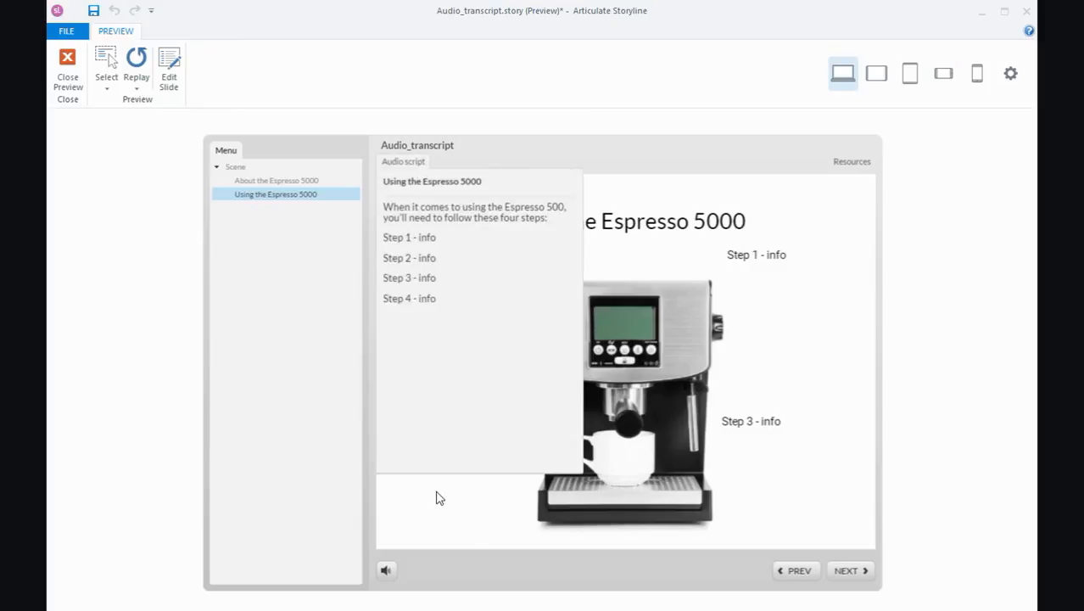
pyautogui.moveTo(394, 167)
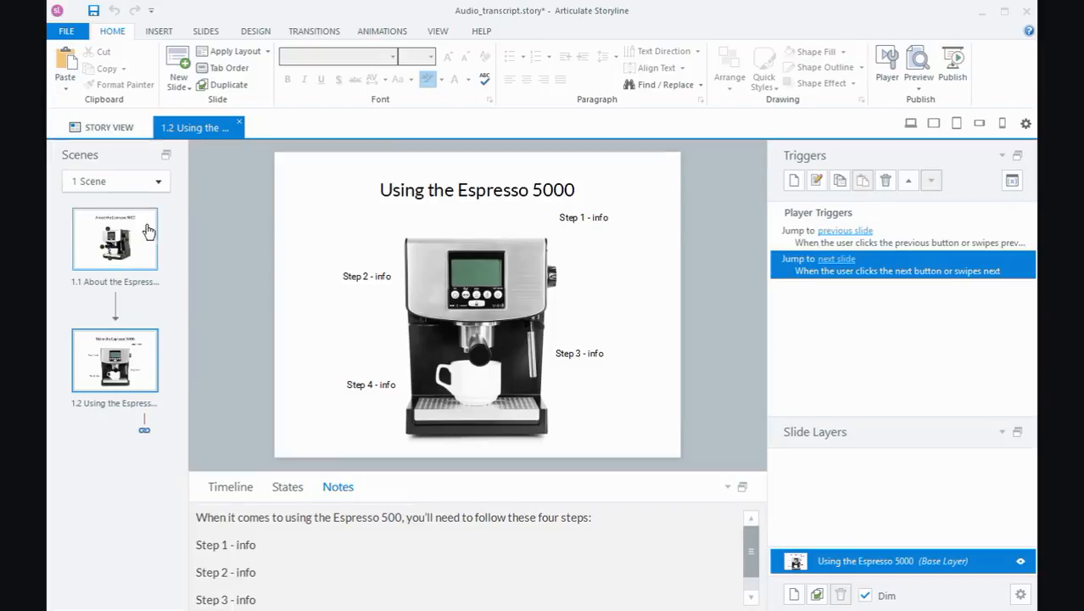
pyautogui.moveTo(292, 255)
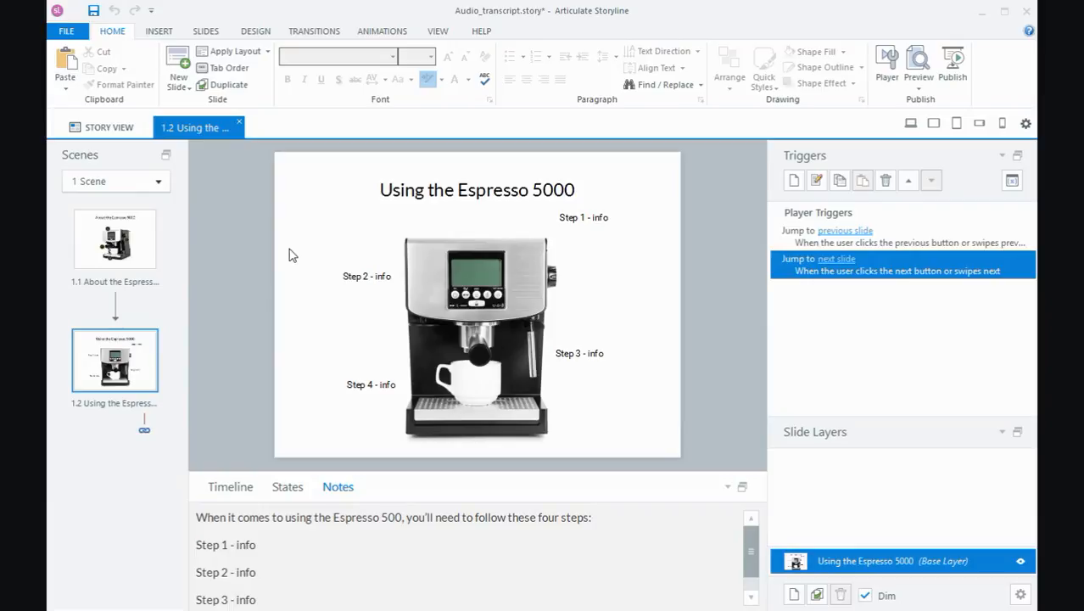
pyautogui.moveTo(403, 291)
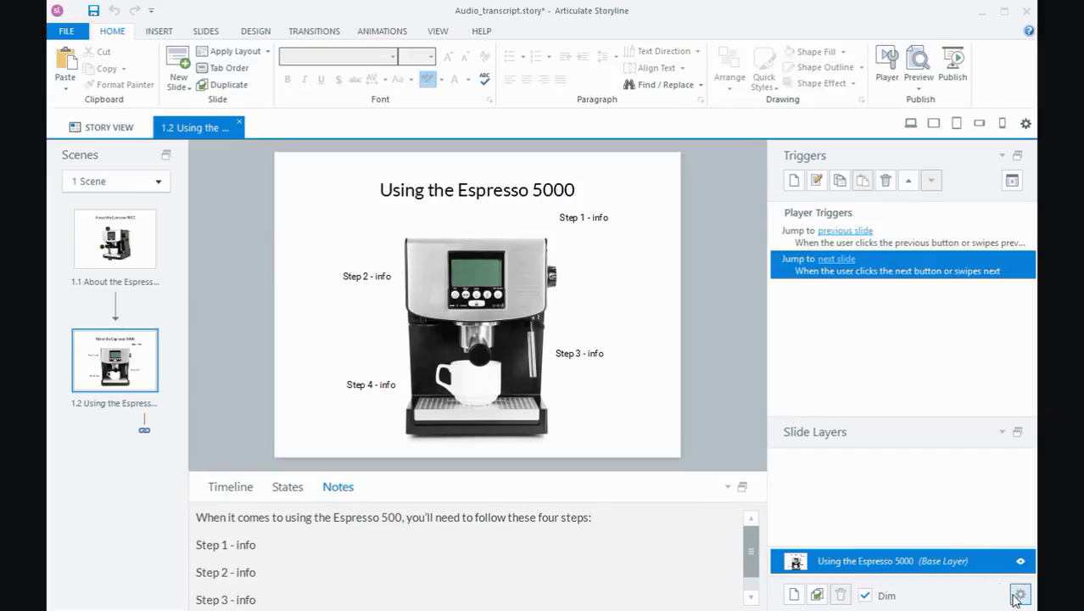
# - Open Slide Properties for Using the Espresso 5000 from the Slide Layers gear
pyautogui.click(1018, 592)
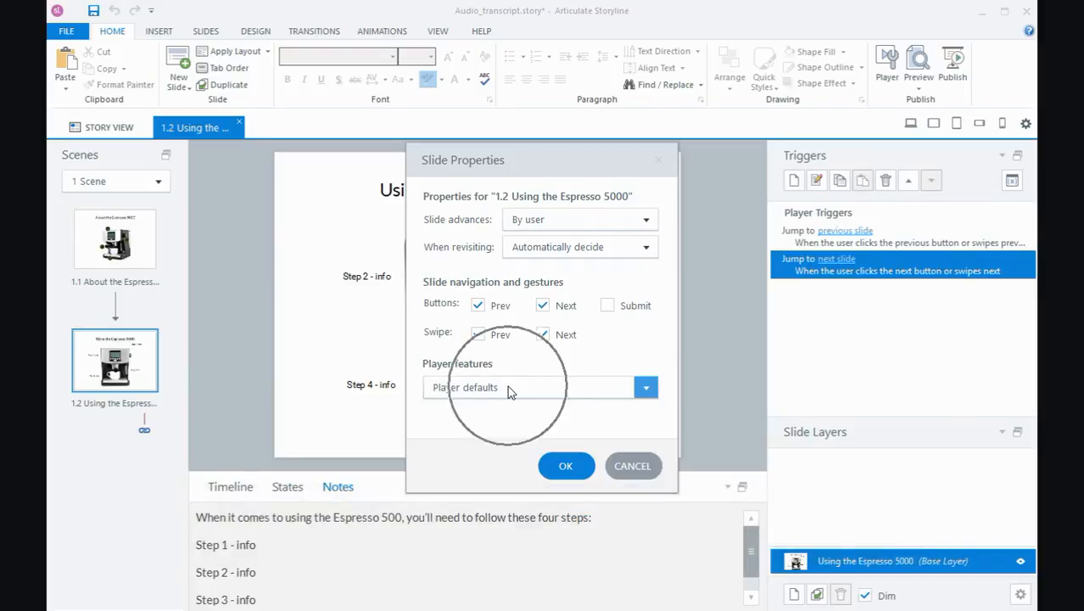
# - Set player features to 'Custom for the selected slides' with Notes unchecked, and confirm
pyautogui.click(646, 387)
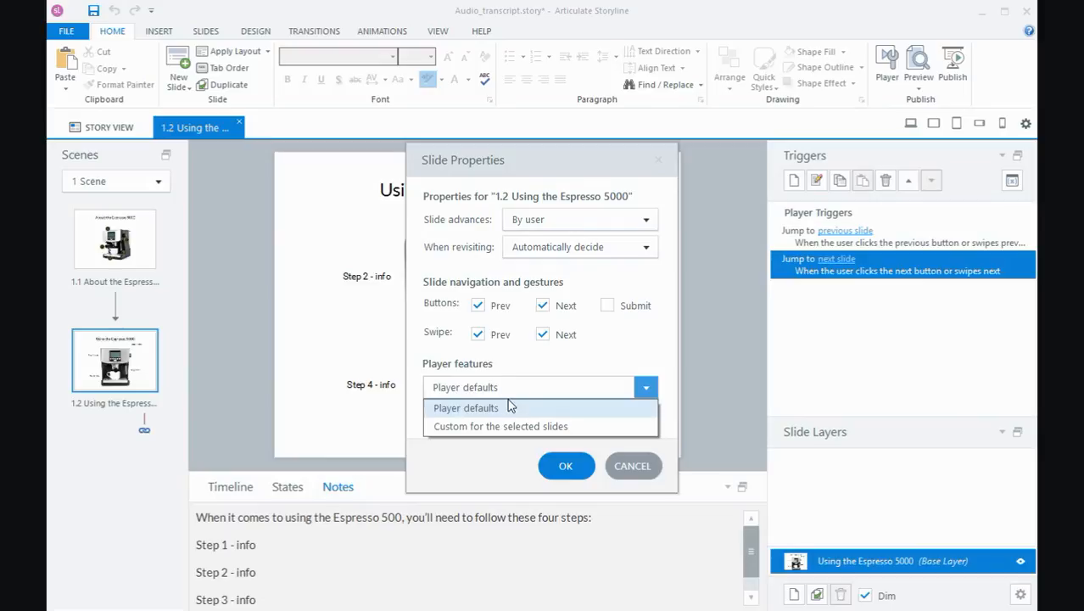
pyautogui.click(499, 426)
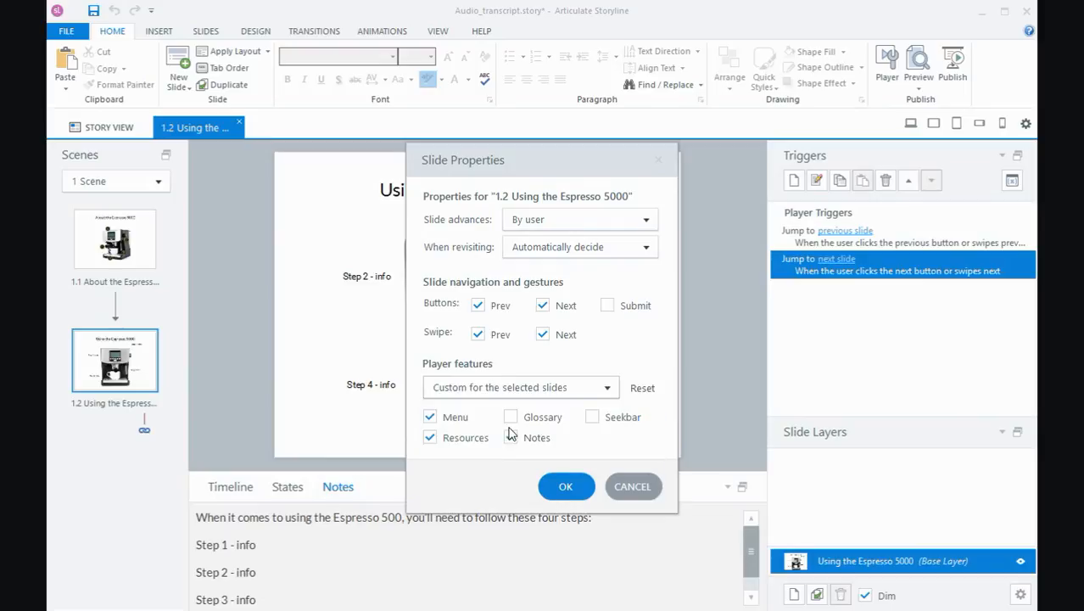
pyautogui.click(510, 437)
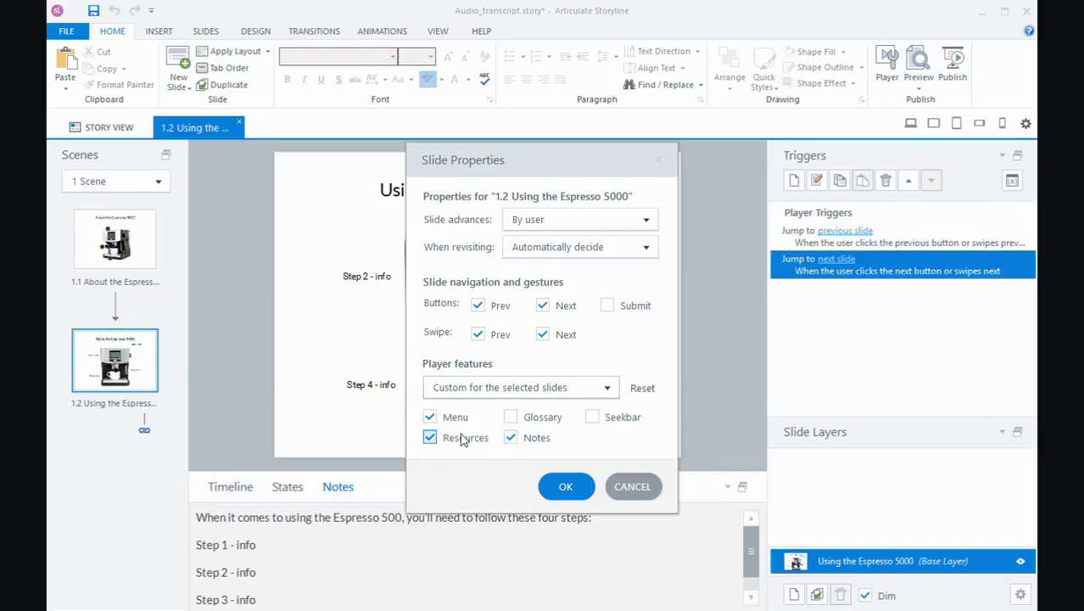
pyautogui.moveTo(455, 440)
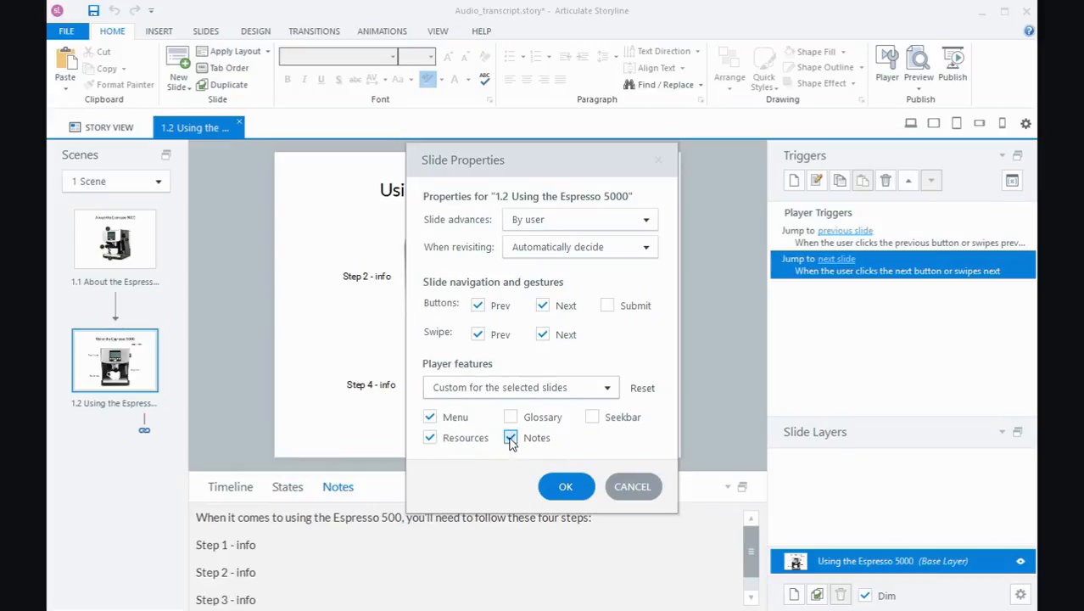
pyautogui.click(514, 437)
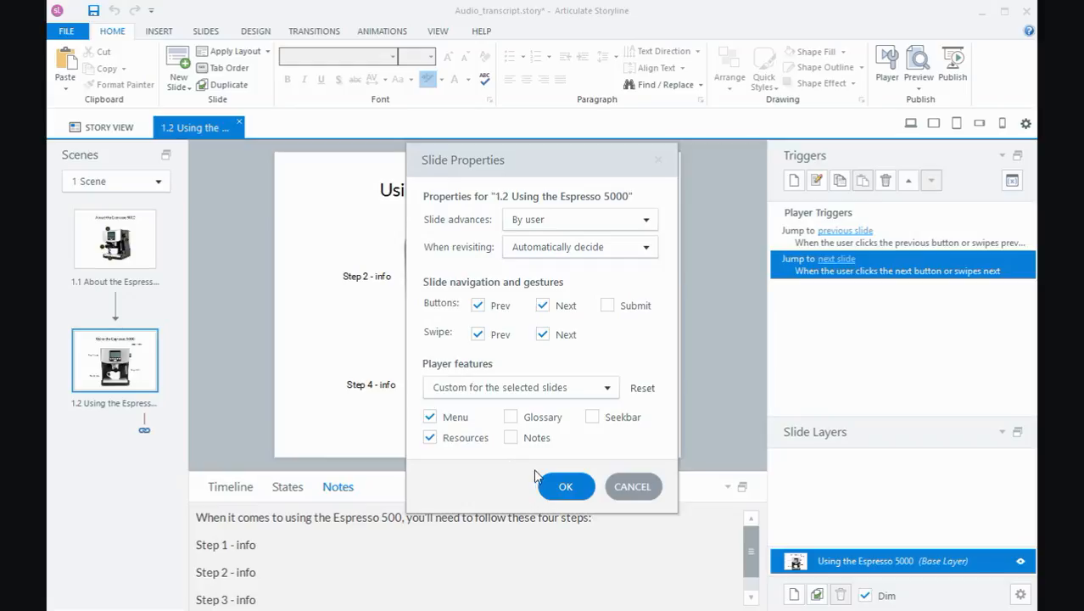
pyautogui.click(566, 486)
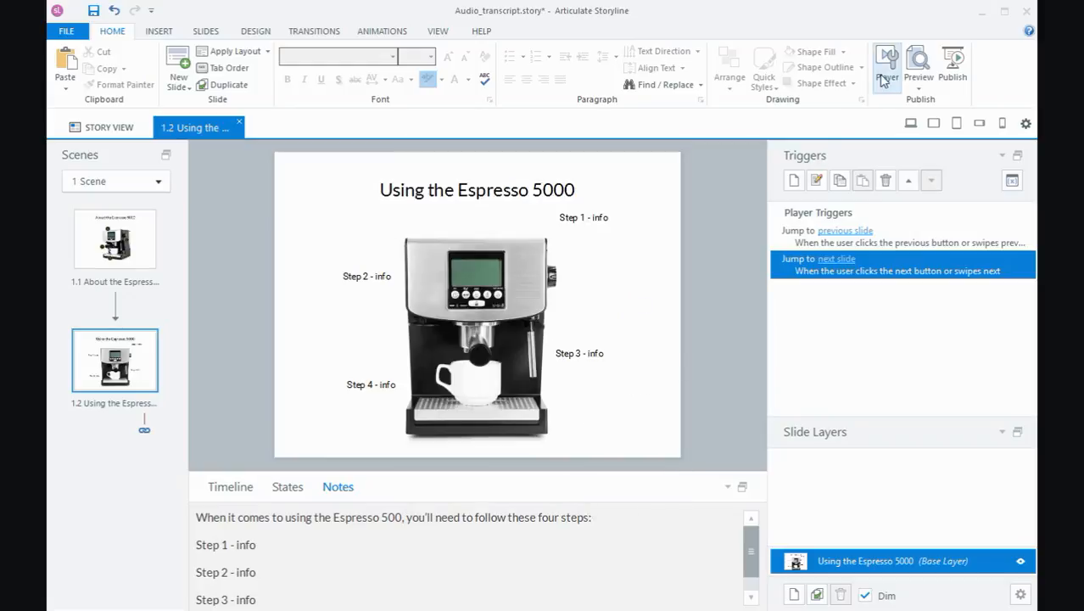
# - Enable the draggable Seekbar control in player properties and pause the preview
pyautogui.click(889, 61)
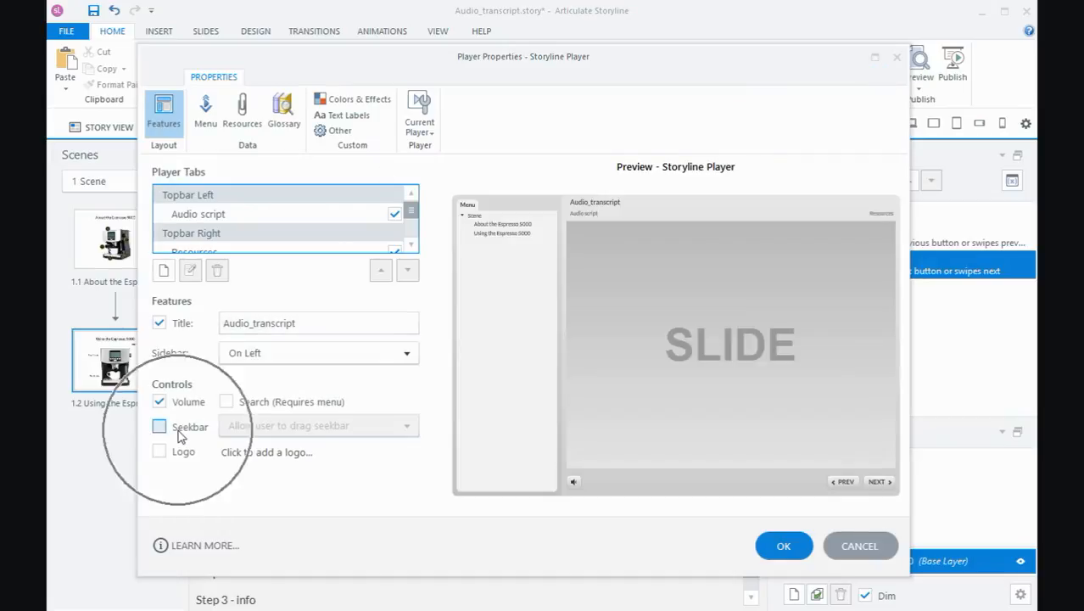
pyautogui.click(159, 426)
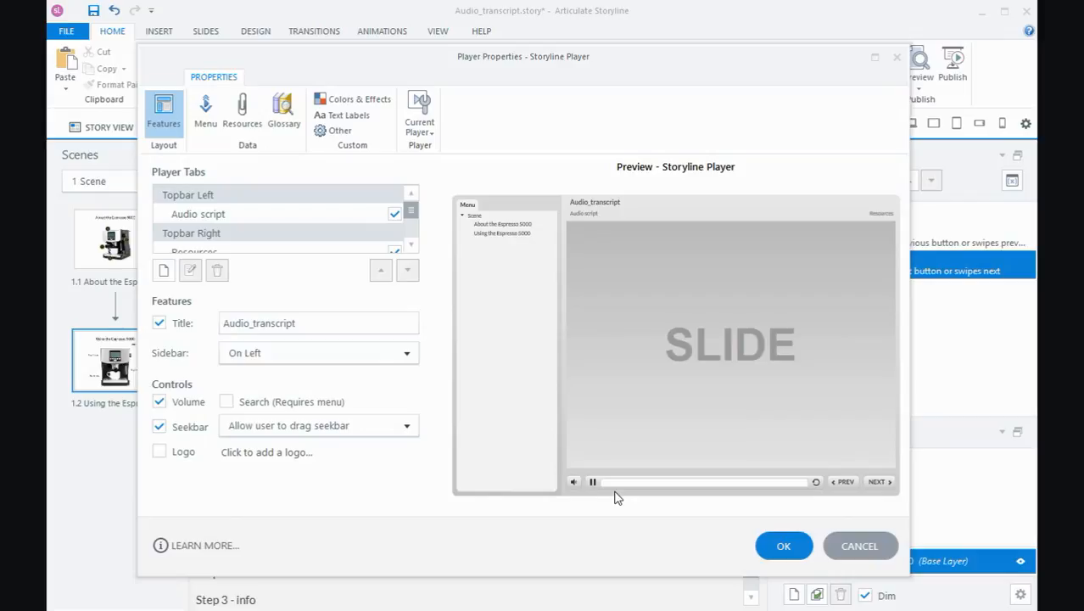
pyautogui.click(592, 482)
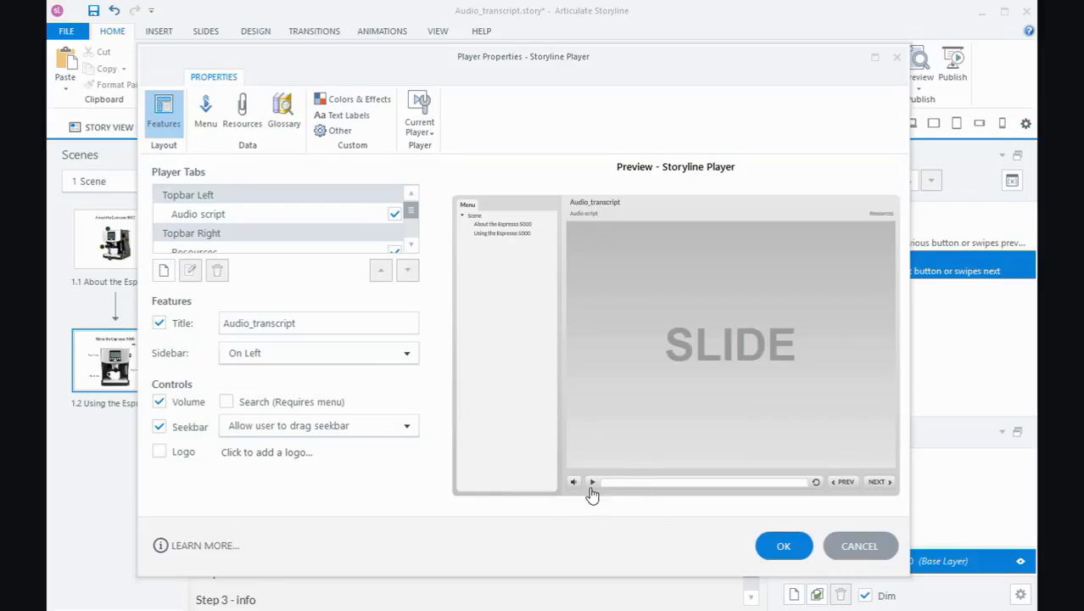